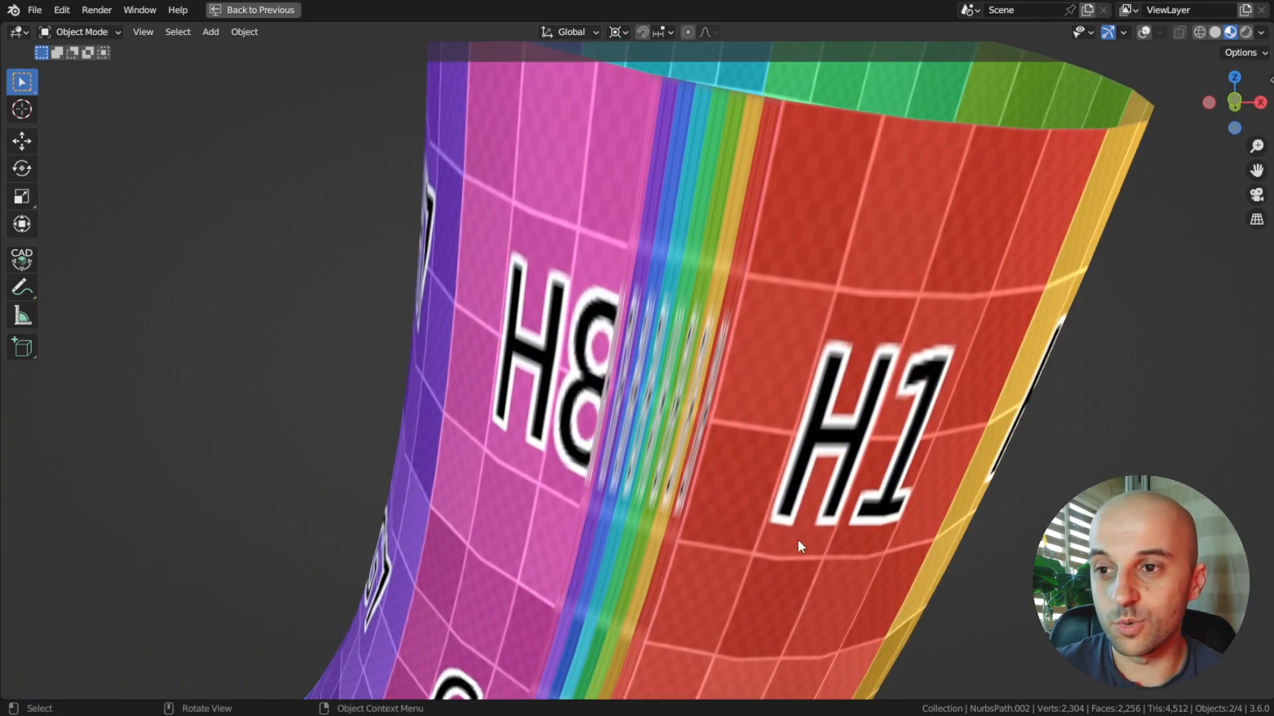
Switch to the Geometry Nodes workspace to show the tube's node tree beside the viewport
{"action": "left_click", "coordinate": [699, 12]}
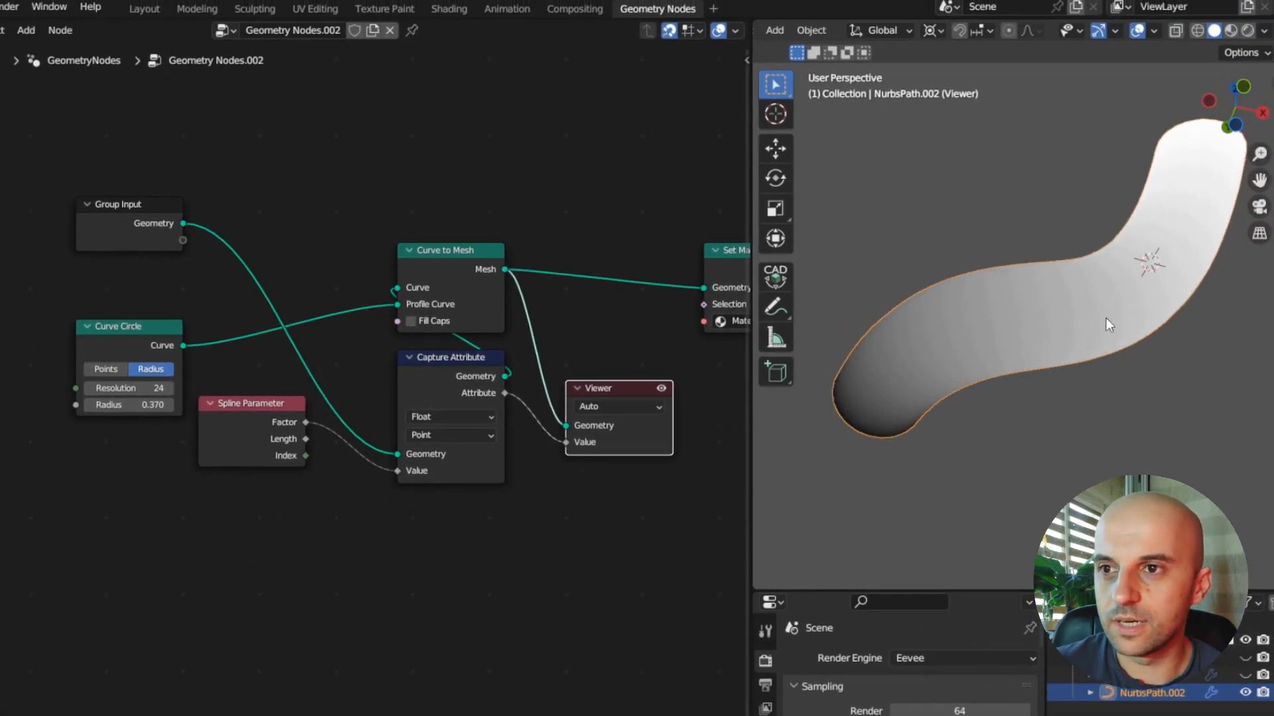
Add a second Capture Attribute node via search 'ca' to feed the Combine XYZ inputs
{"action": "left_click", "coordinate": [775, 306]}
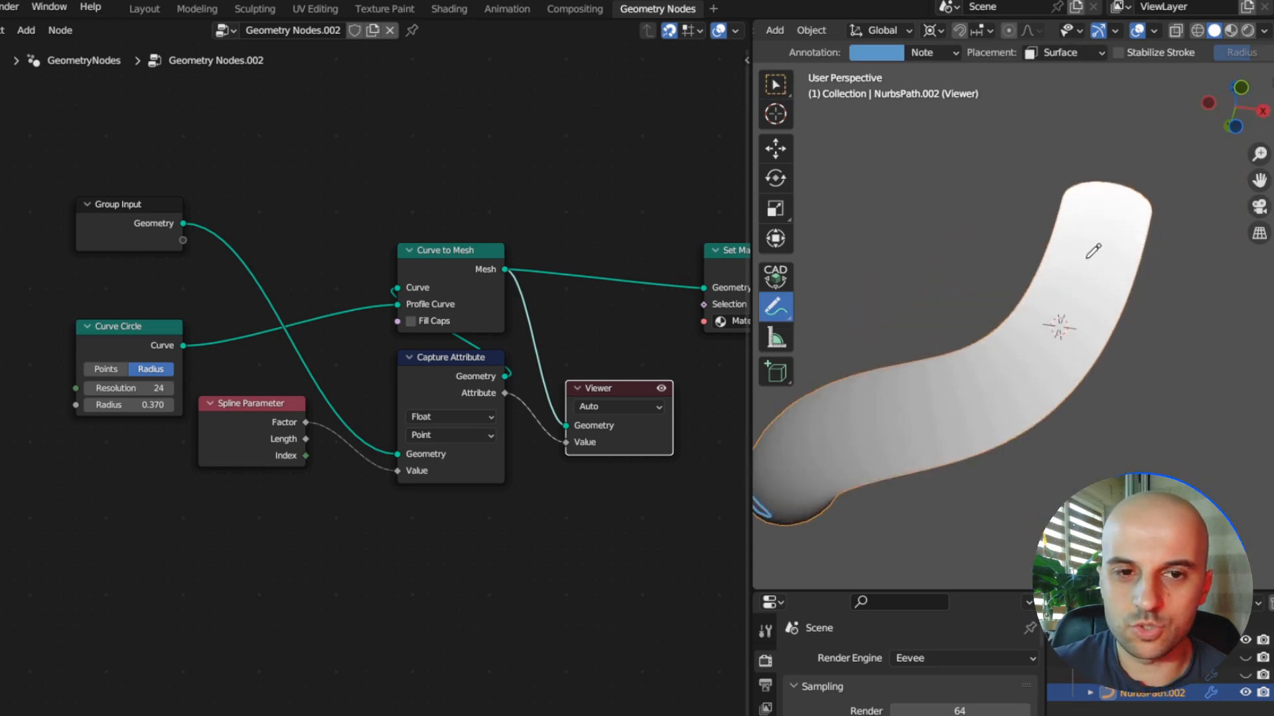
{"action": "type", "text": "ca"}
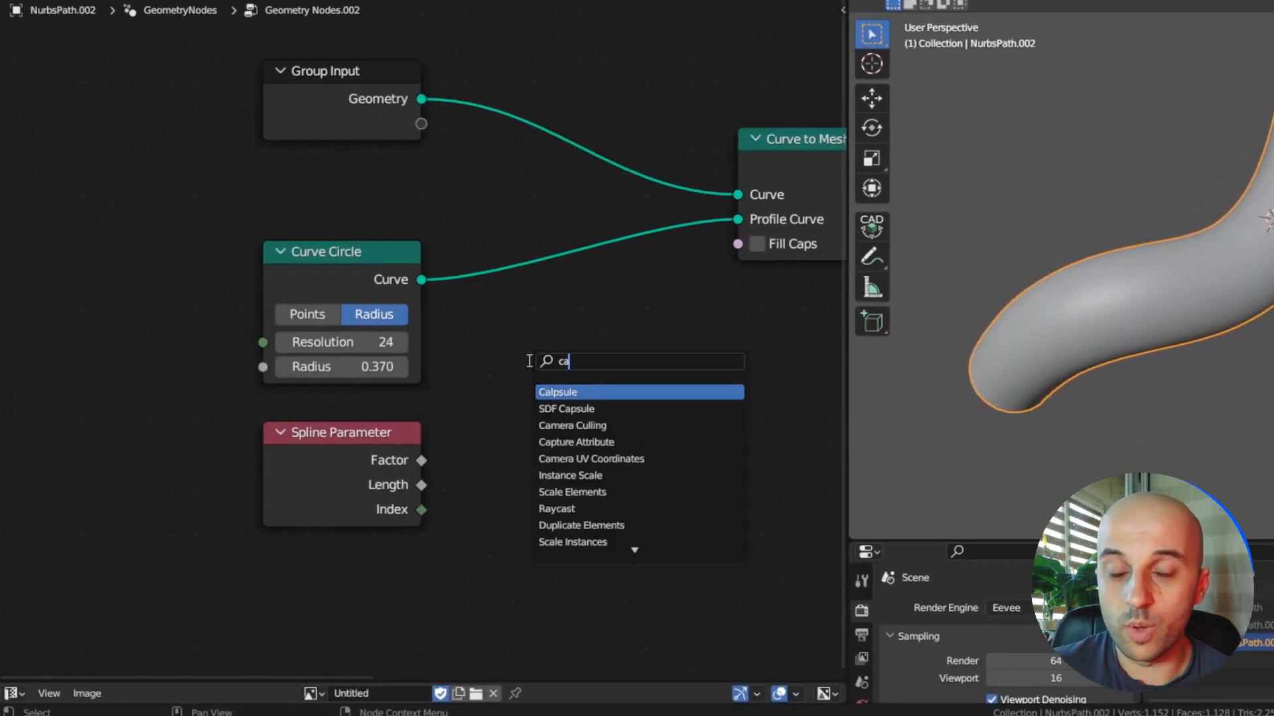
{"action": "left_click", "coordinate": [576, 442]}
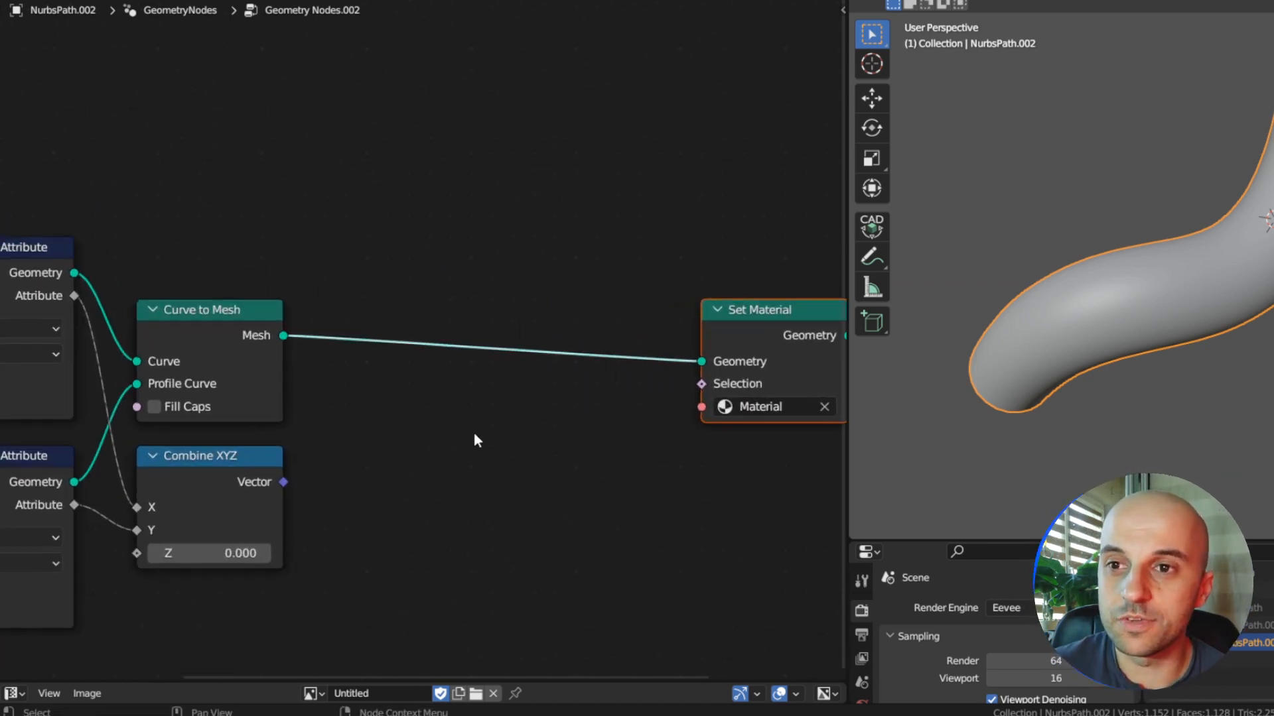
Add a Store Named Attribute node set to 2D Vector on face corners, named starting 'uv_'
{"action": "type", "text": "store"}
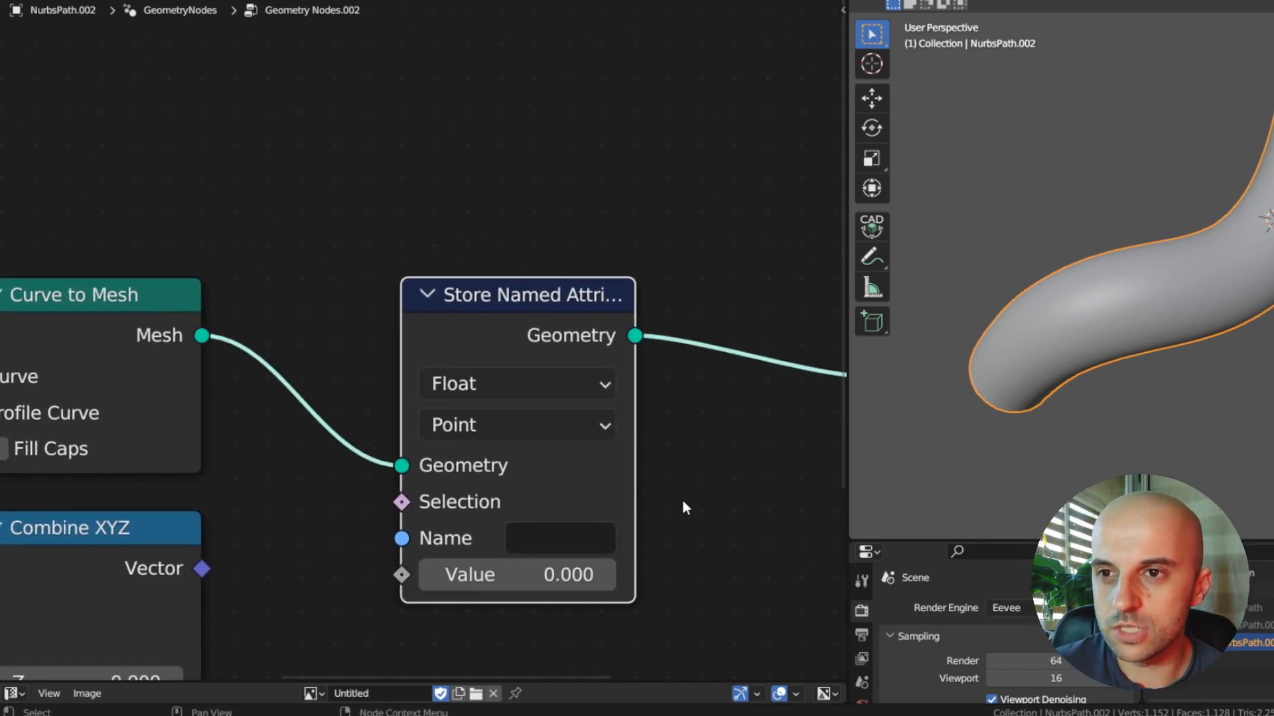
{"action": "left_click", "coordinate": [516, 384]}
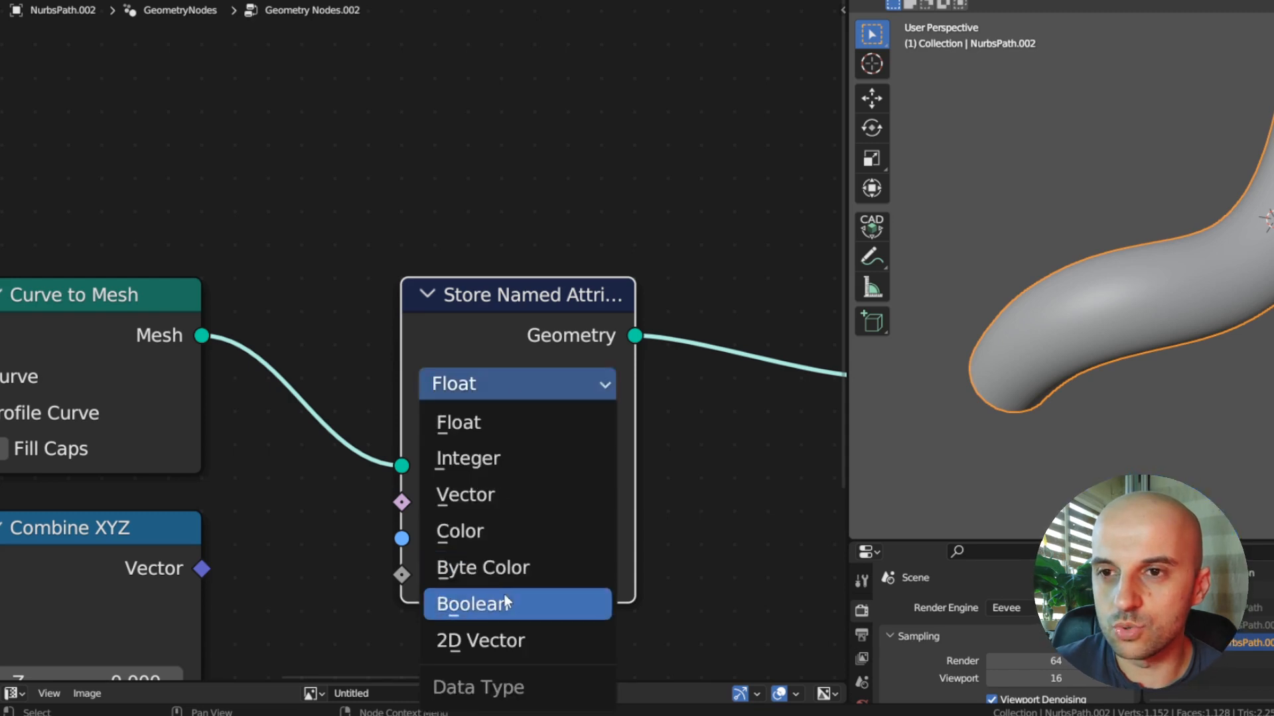
{"action": "left_click", "coordinate": [481, 640]}
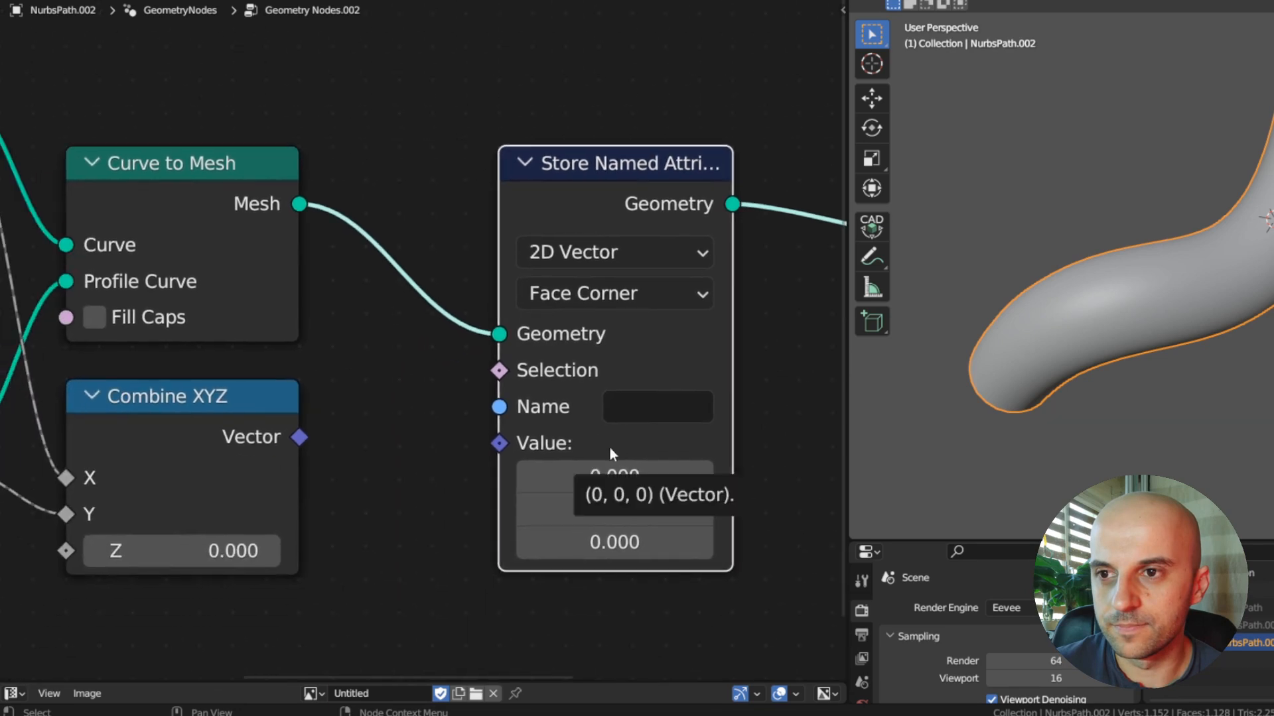
{"action": "type", "text": "uv_"}
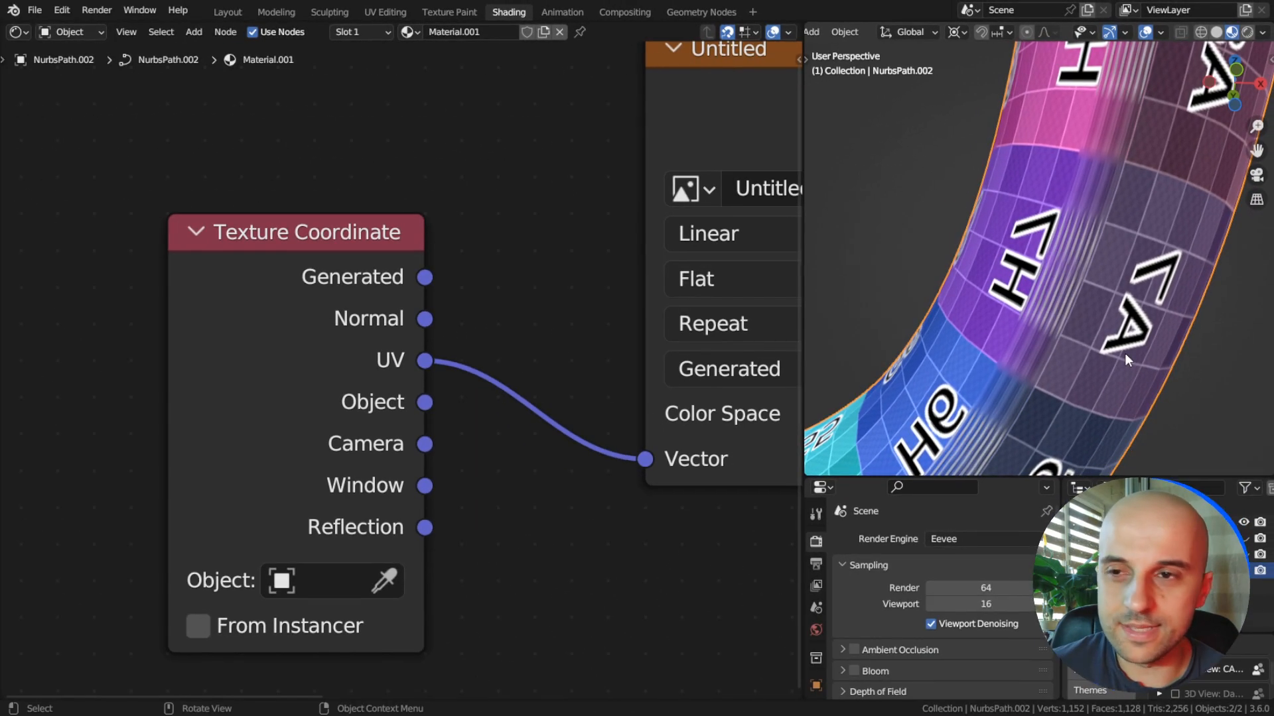
Return to the geometry node tree and preview the Viewer node's geometry in the viewport
{"action": "left_click", "coordinate": [699, 12]}
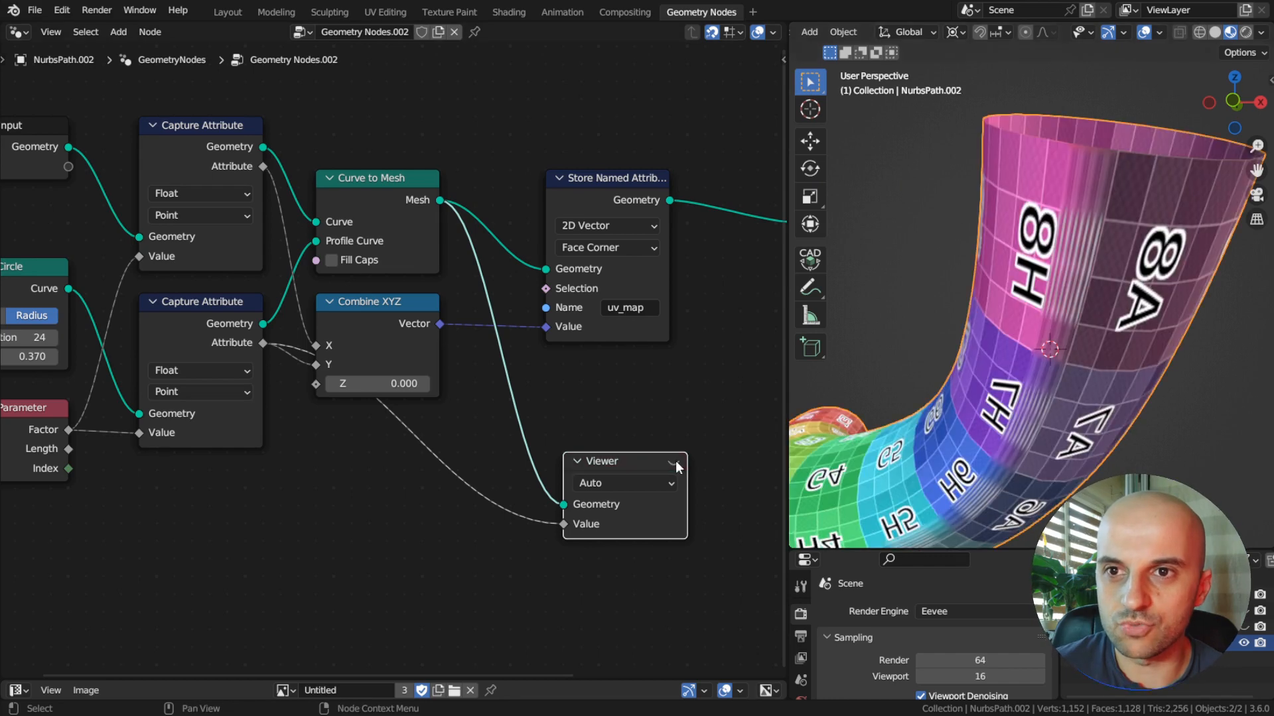
{"action": "left_click", "coordinate": [673, 460]}
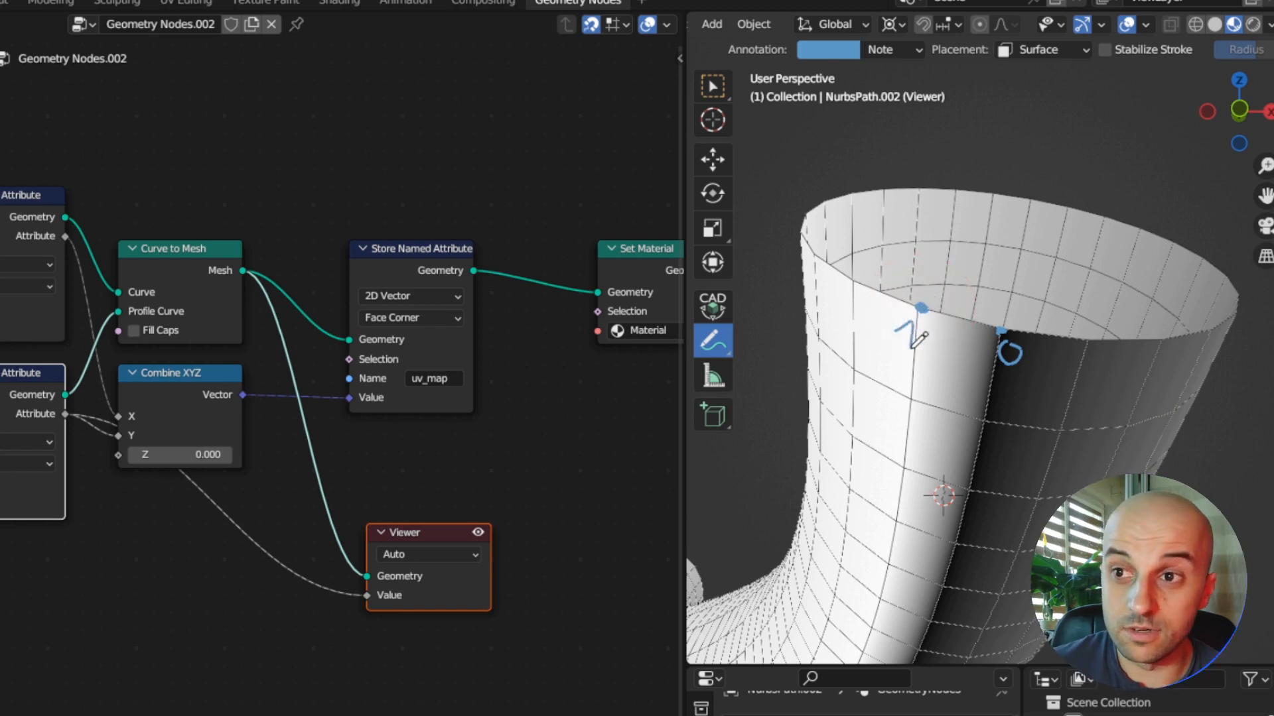
{"action": "mouse_move", "coordinate": [1121, 317]}
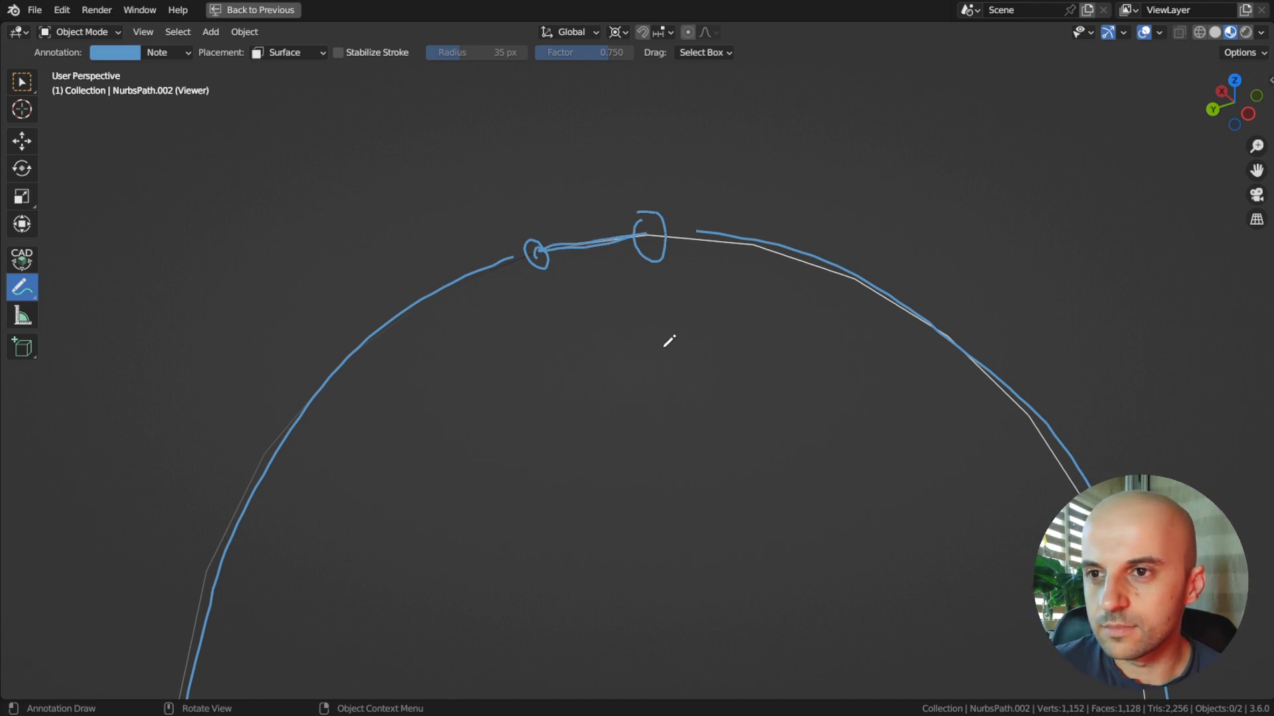
Enable Cyclic on the Set Spline Cyclic node so the profile ring closes at the seam
{"action": "left_click", "coordinate": [700, 12]}
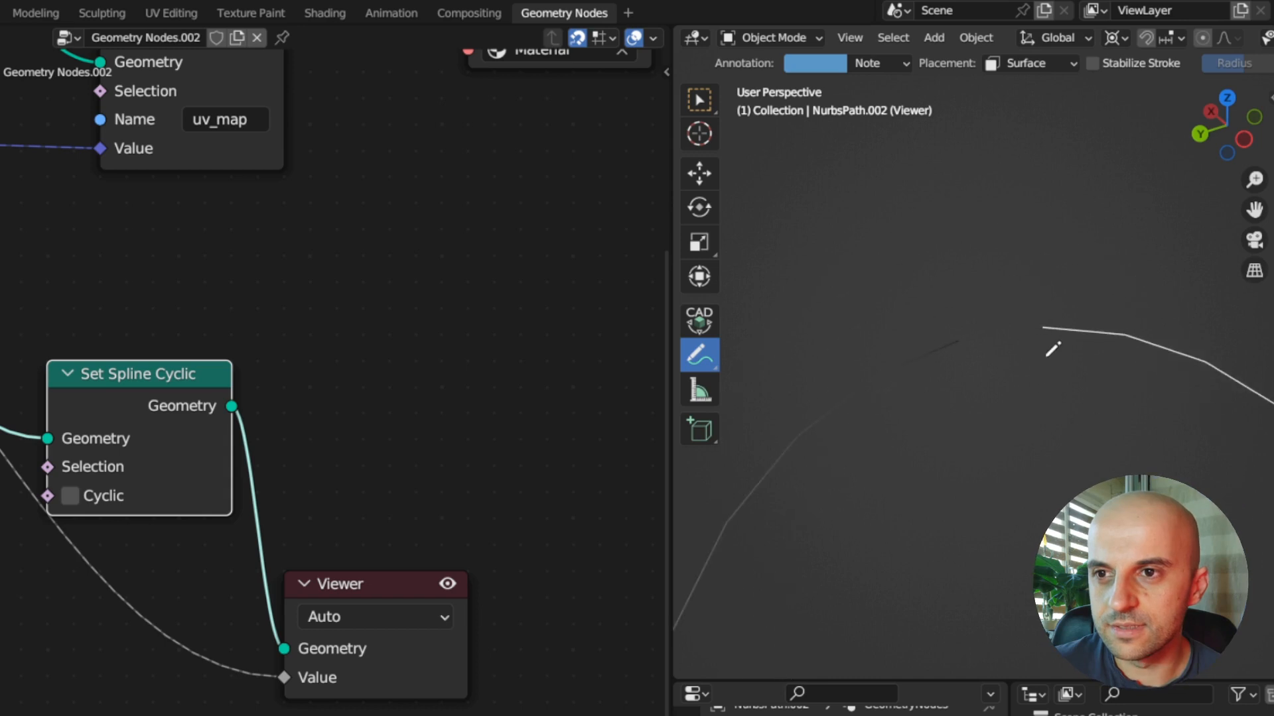
{"action": "left_click", "coordinate": [70, 495]}
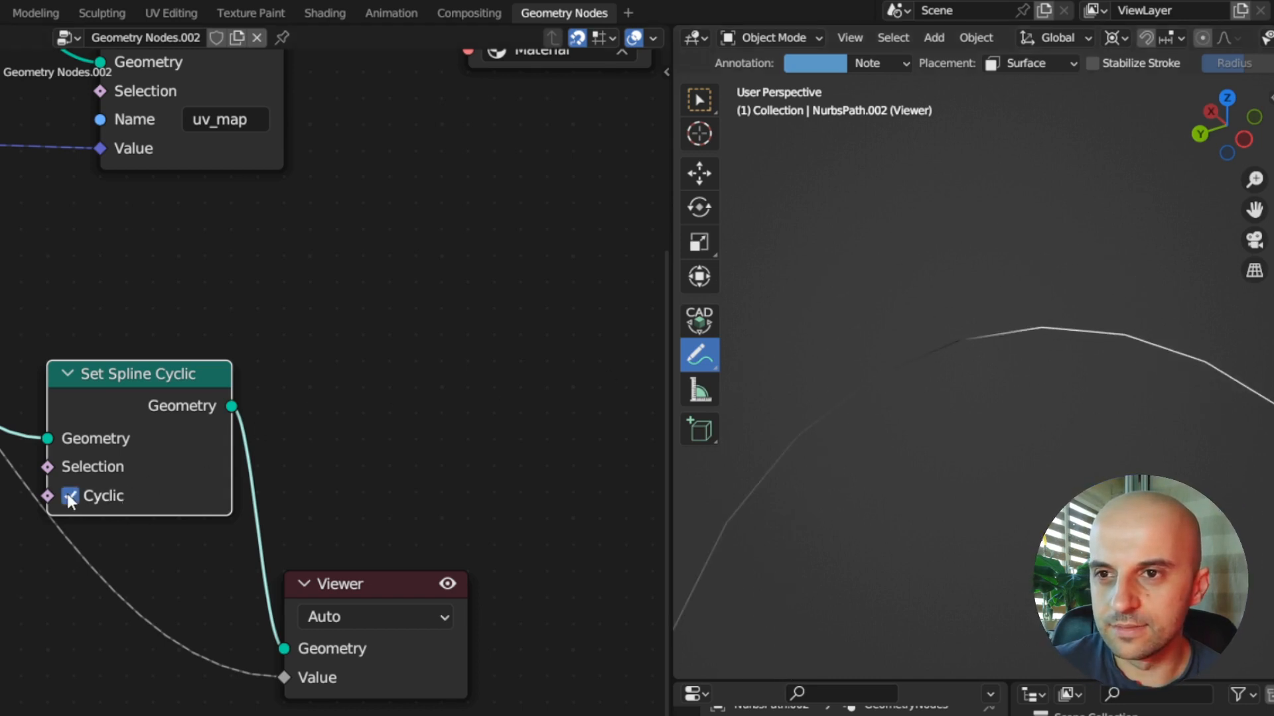
{"action": "left_click", "coordinate": [70, 497]}
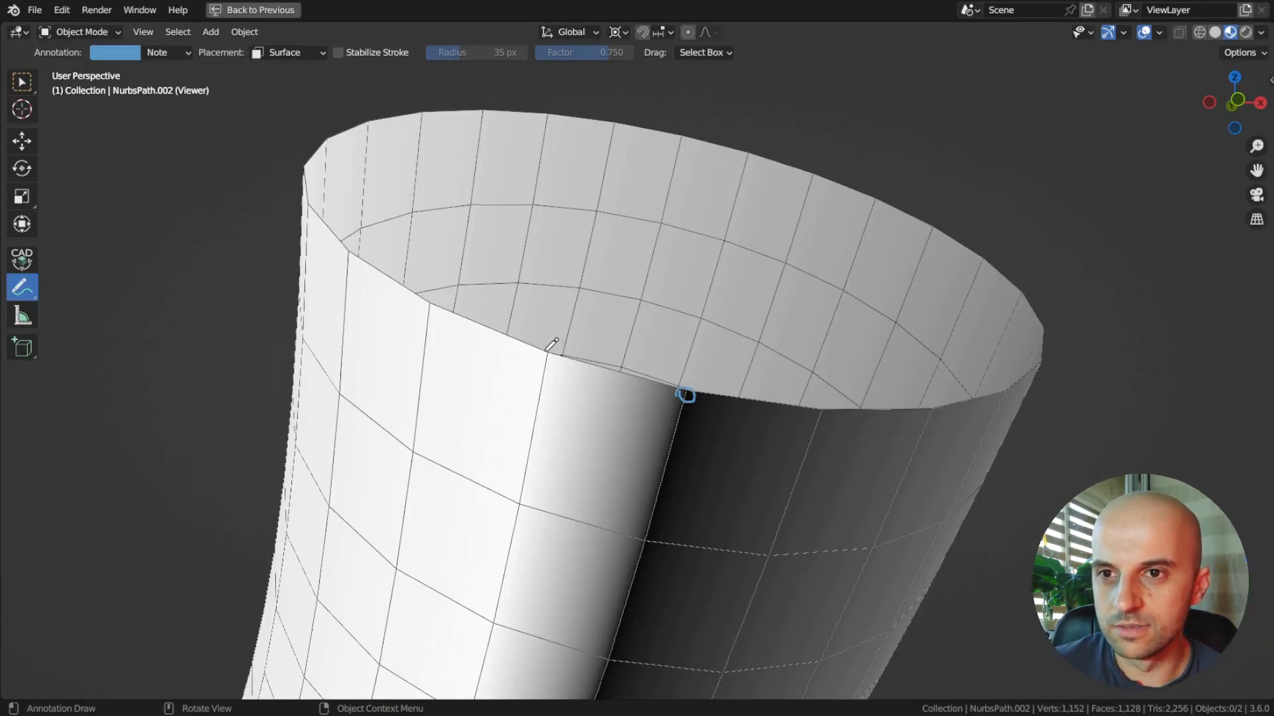
{"action": "mouse_move", "coordinate": [548, 360]}
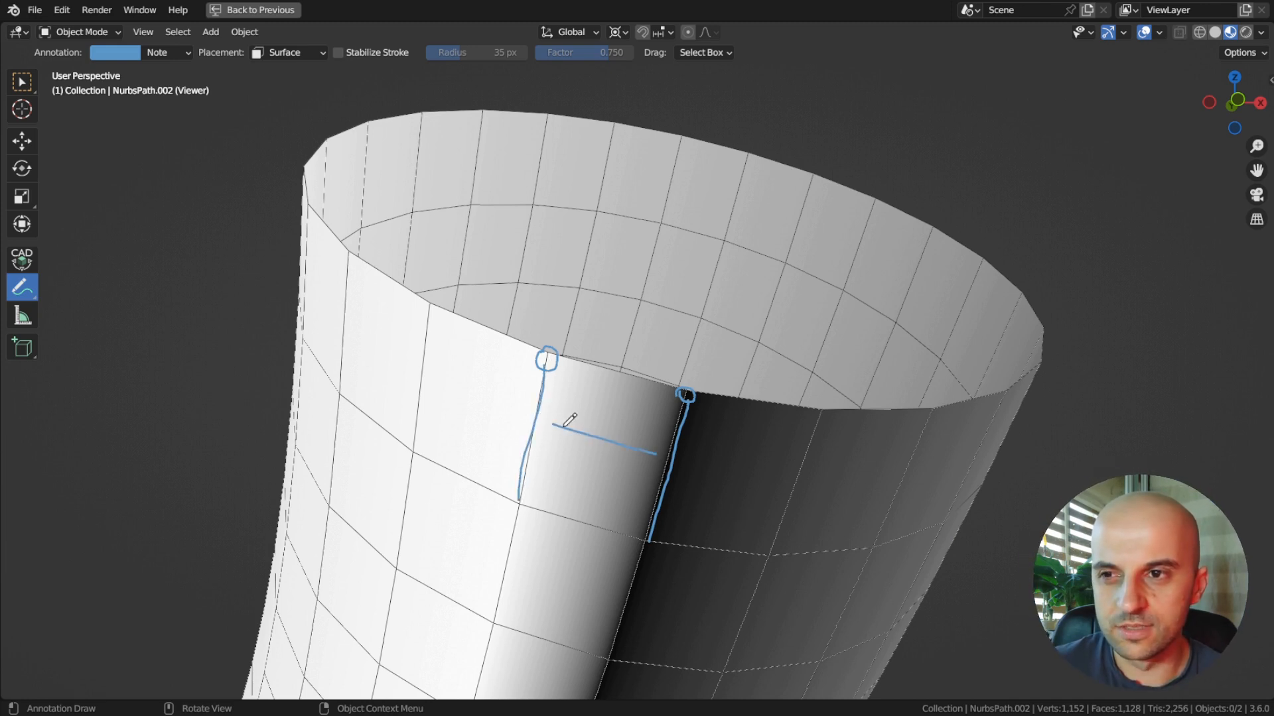
{"action": "mouse_move", "coordinate": [337, 398]}
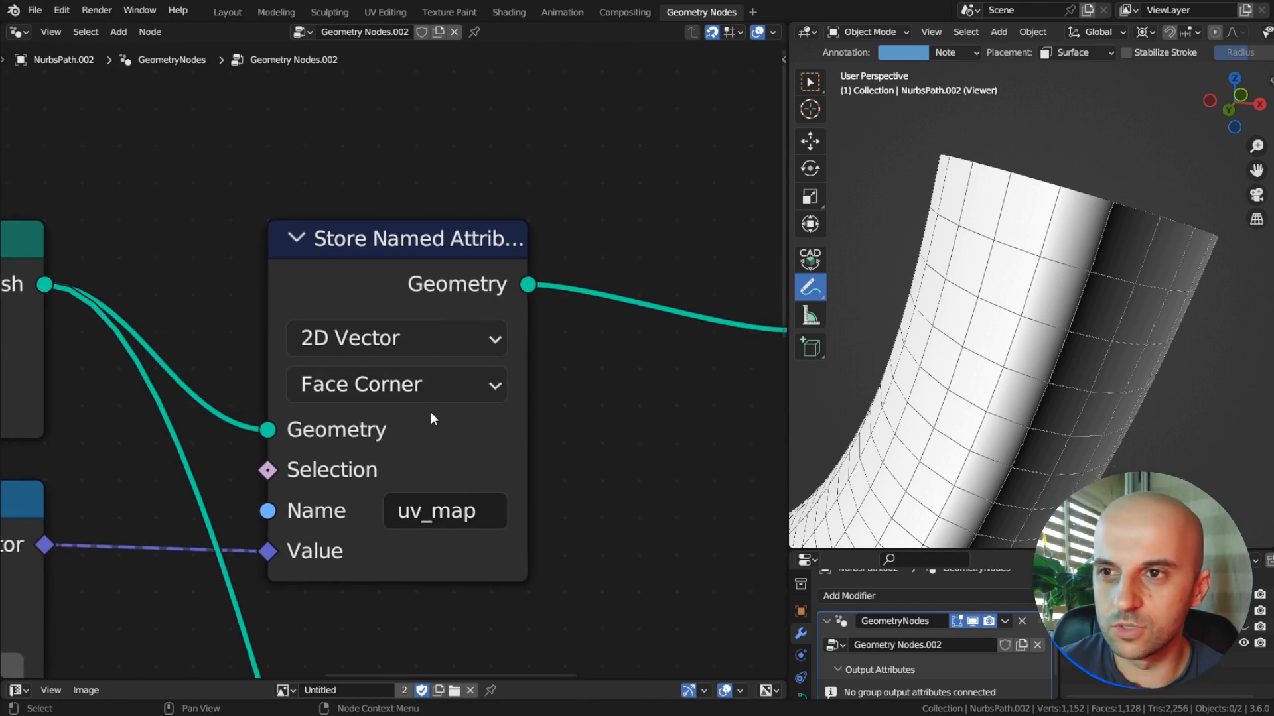
{"action": "mouse_move", "coordinate": [580, 457]}
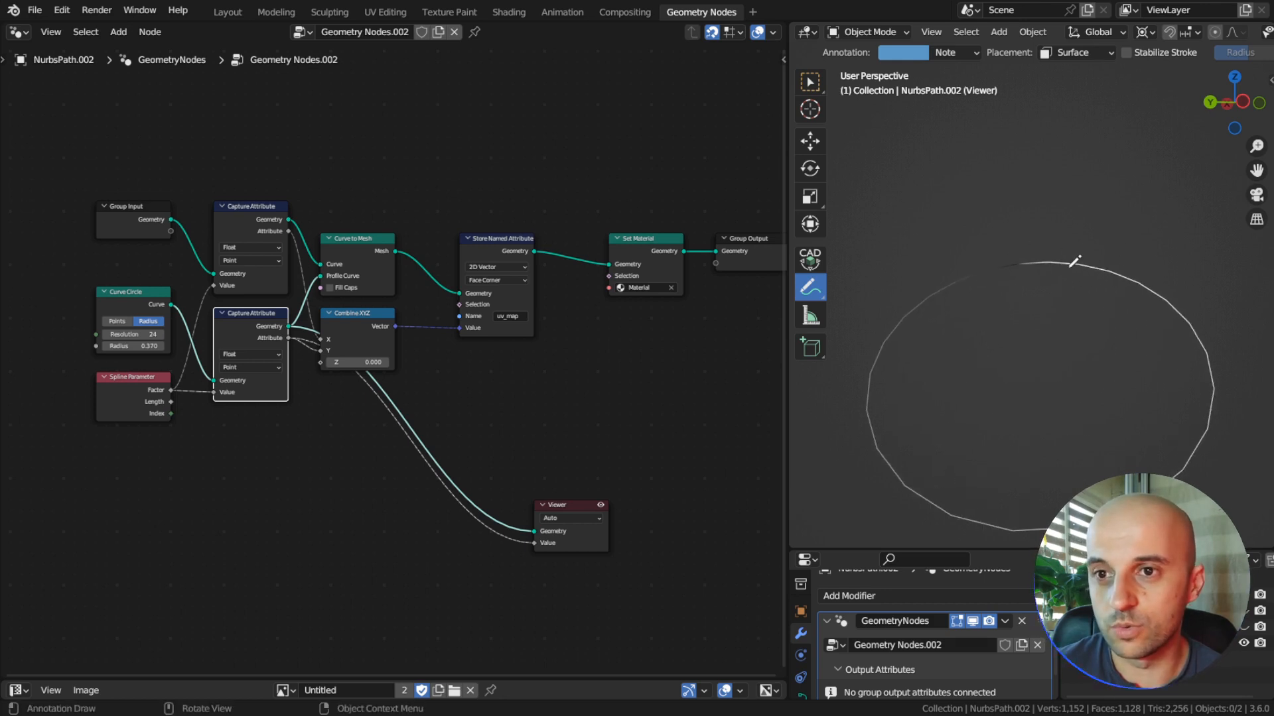
{"action": "mouse_move", "coordinate": [1083, 465]}
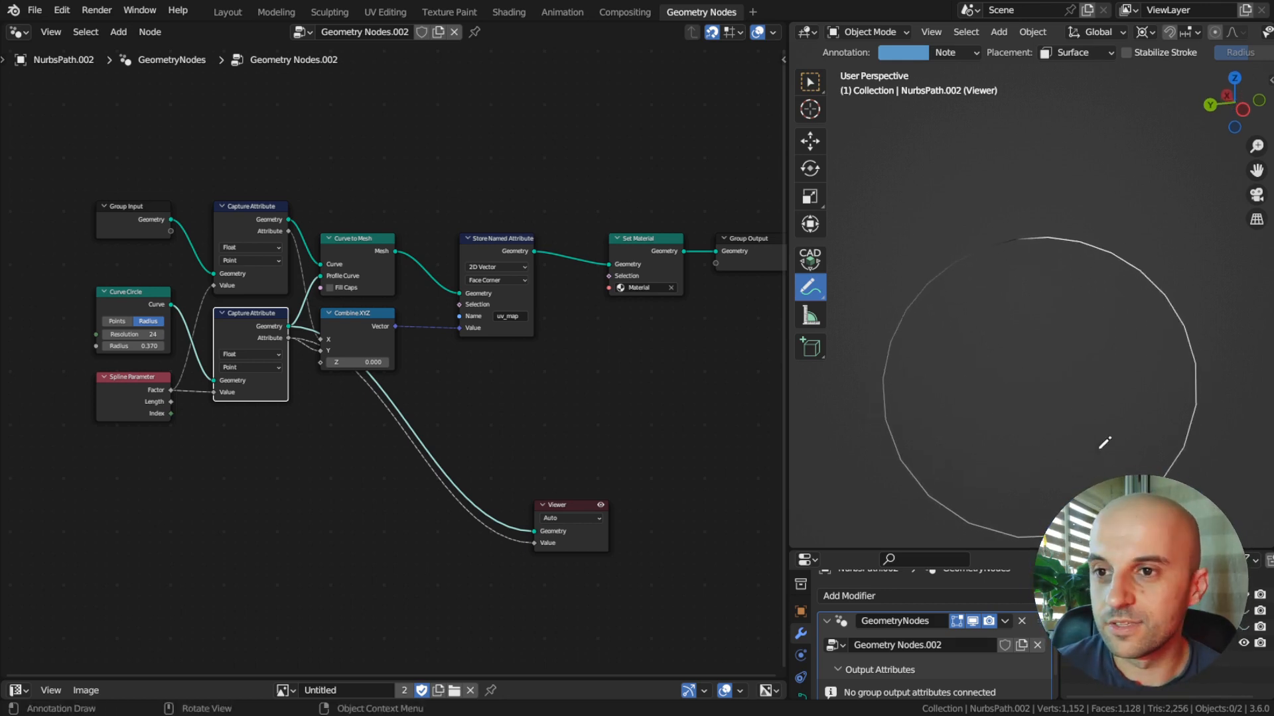
{"action": "mouse_move", "coordinate": [853, 348]}
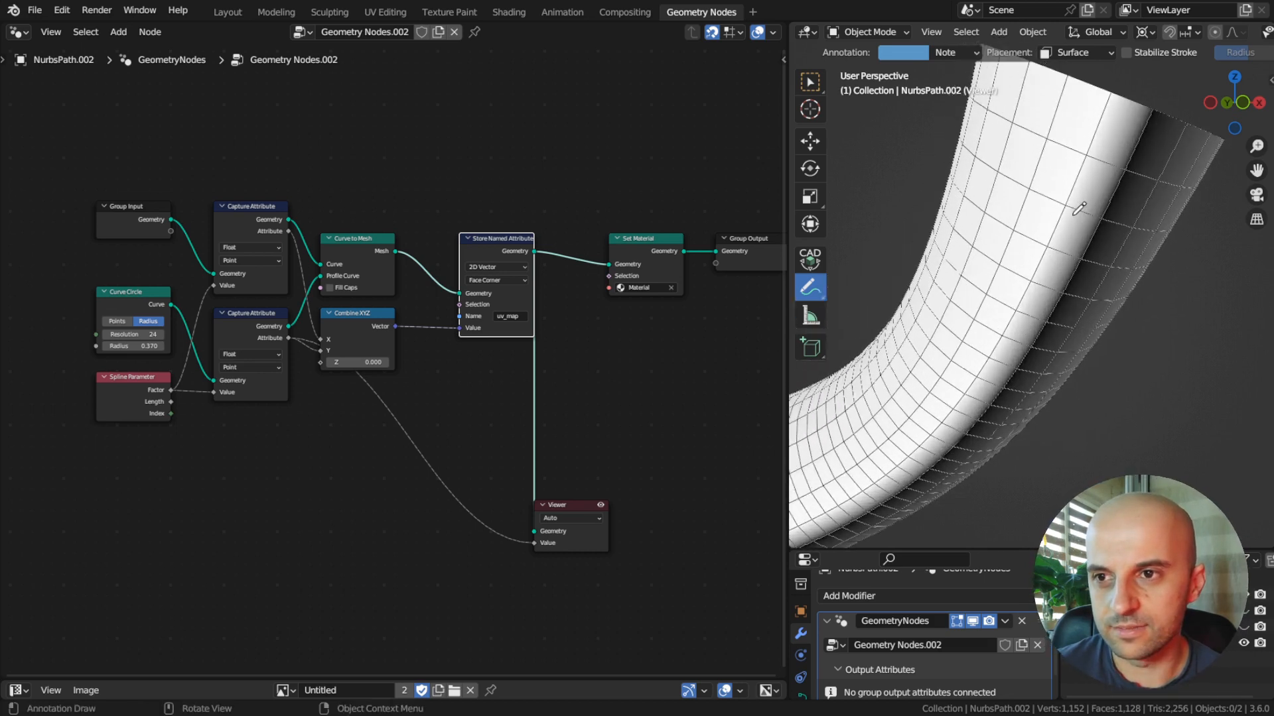
{"action": "mouse_move", "coordinate": [1148, 436]}
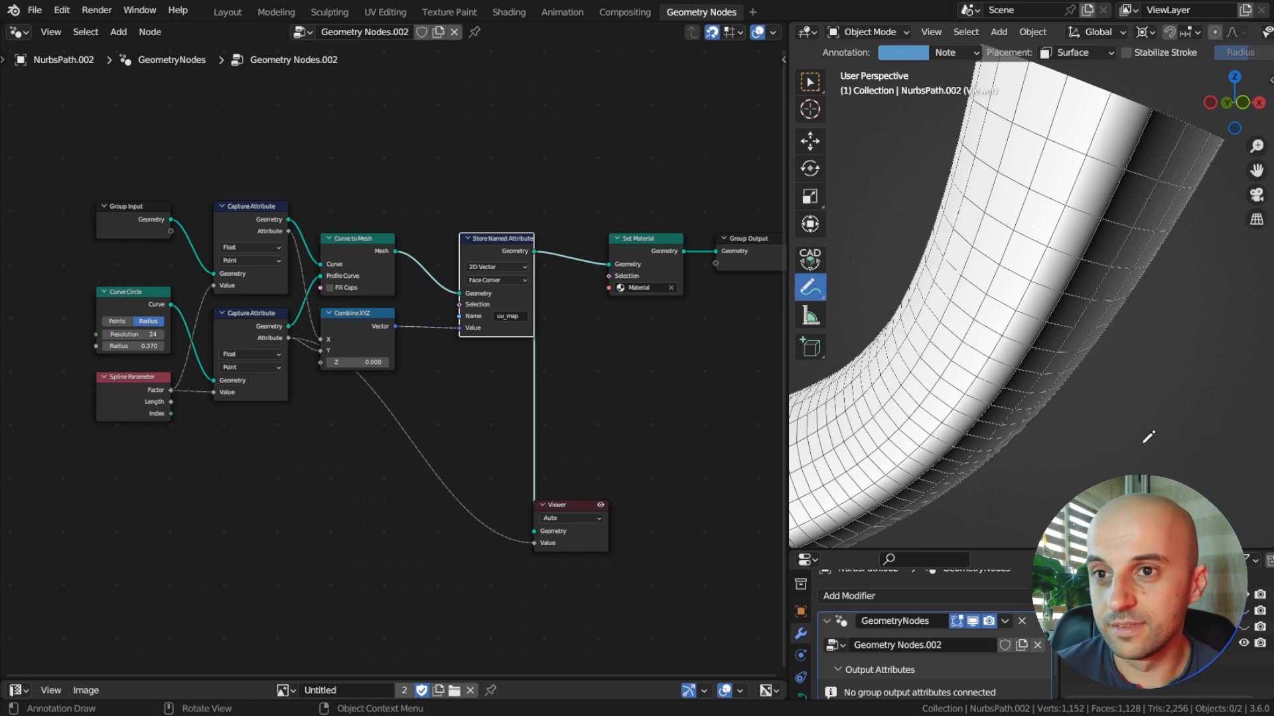
{"action": "mouse_move", "coordinate": [874, 466]}
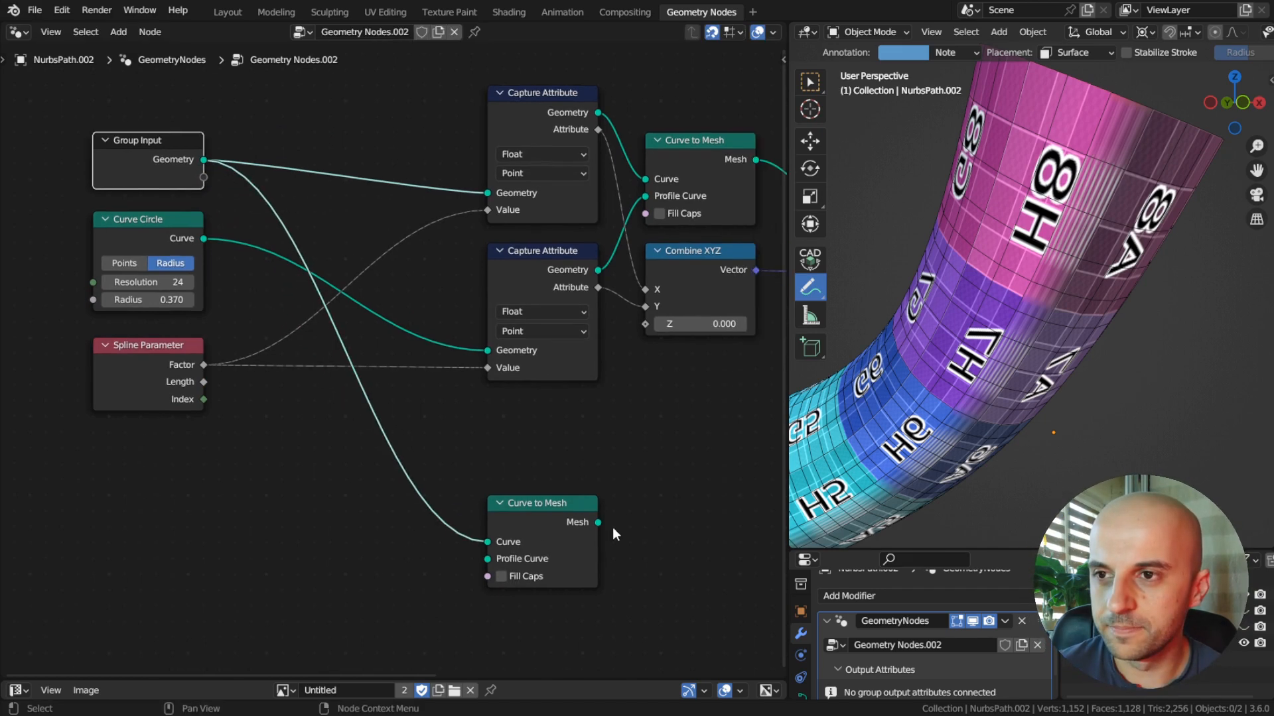
Add a Curve Line node via search 'line' to serve as the new branch's profile
{"action": "scroll", "scroll_direction": "up", "scroll_amount": 3}
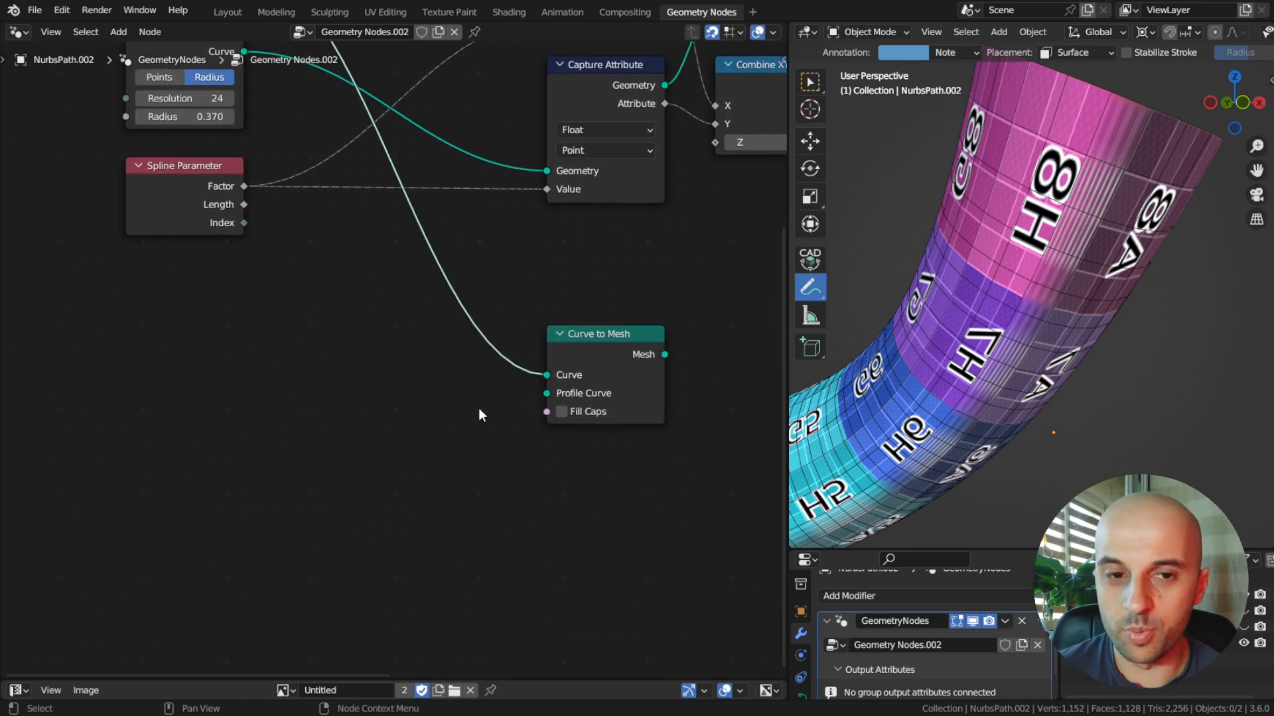
{"action": "type", "text": "line"}
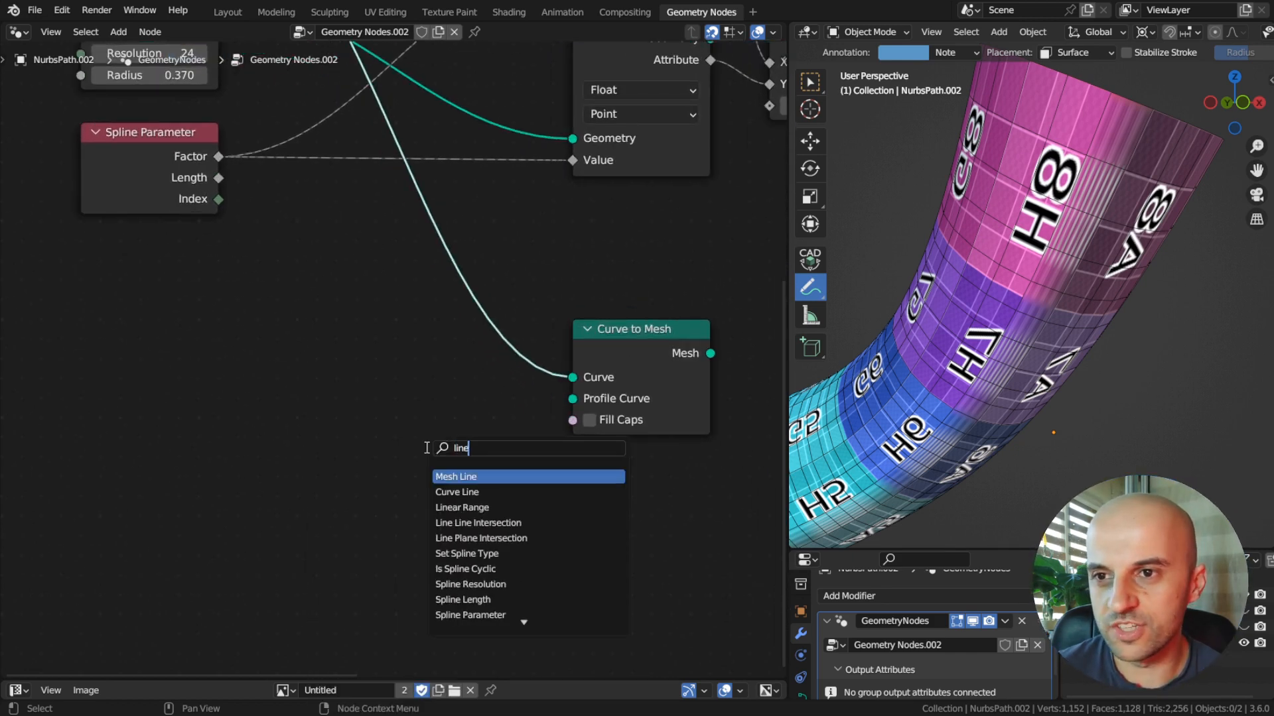
{"action": "left_click", "coordinate": [456, 491]}
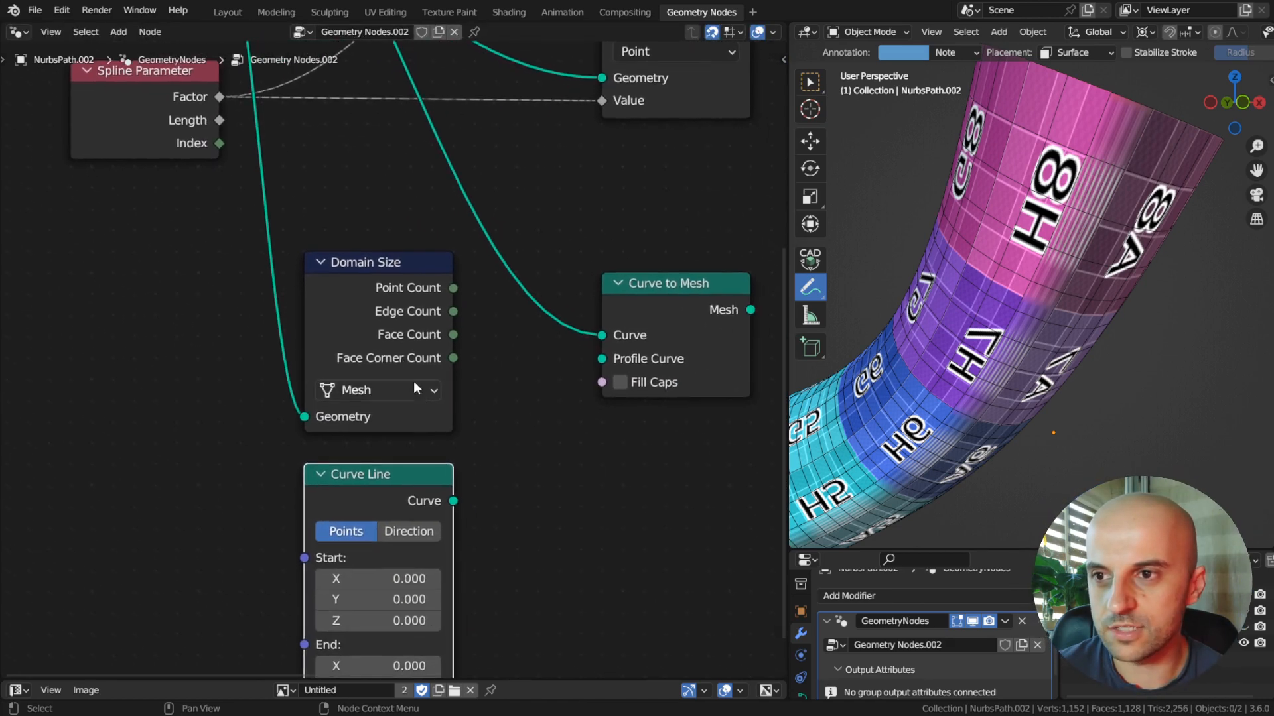
Set the Domain Size node to Curve and add a Resample Curve node to the line-profile branch
{"action": "left_click", "coordinate": [376, 390]}
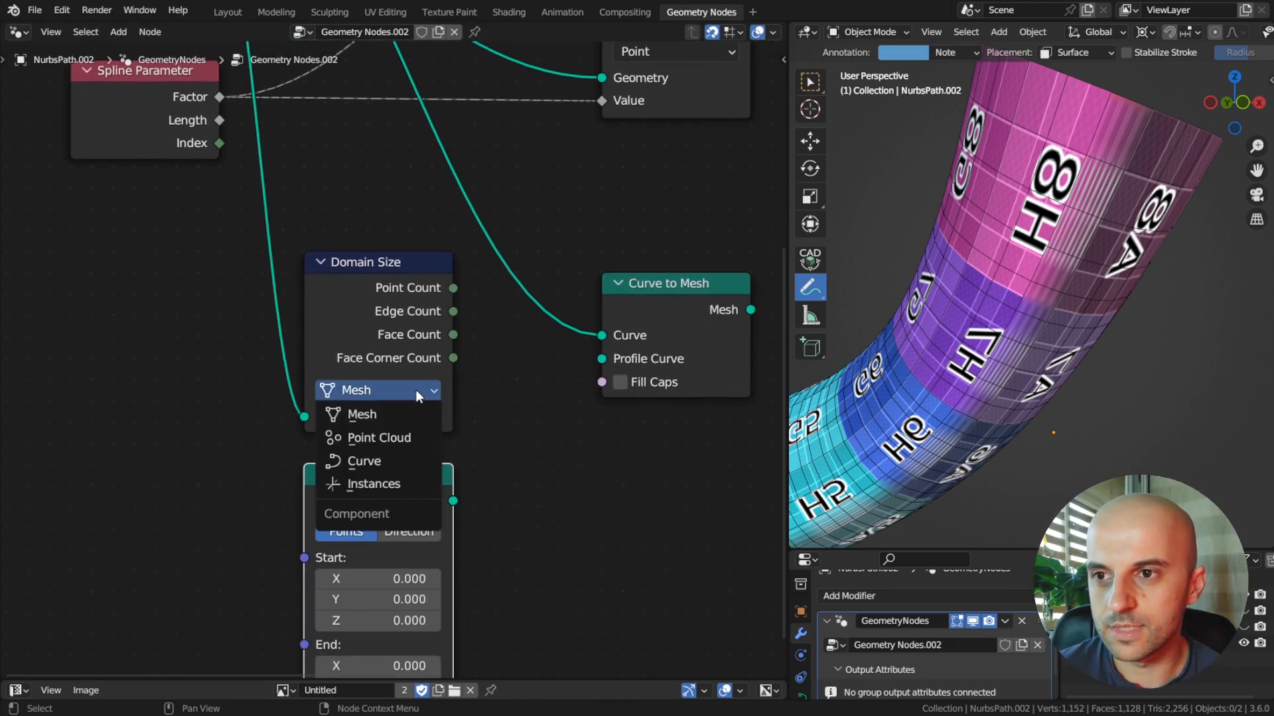
{"action": "left_click", "coordinate": [365, 460]}
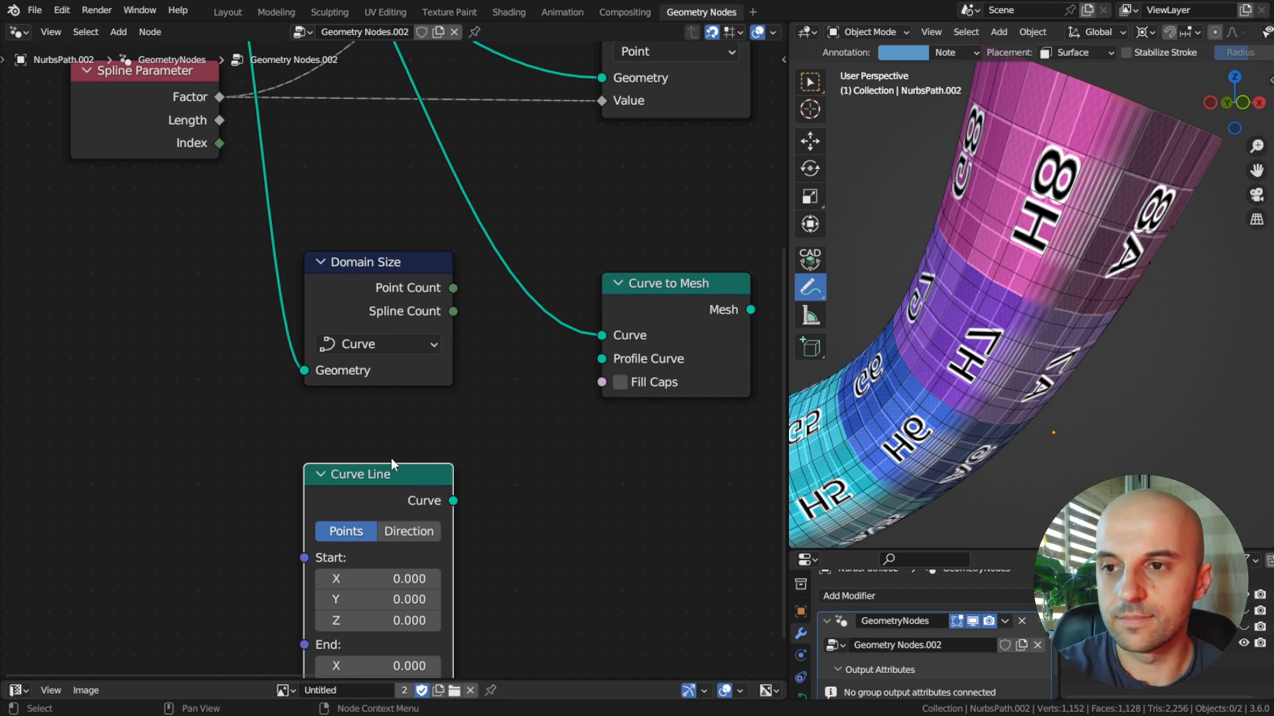
{"action": "type", "text": "res"}
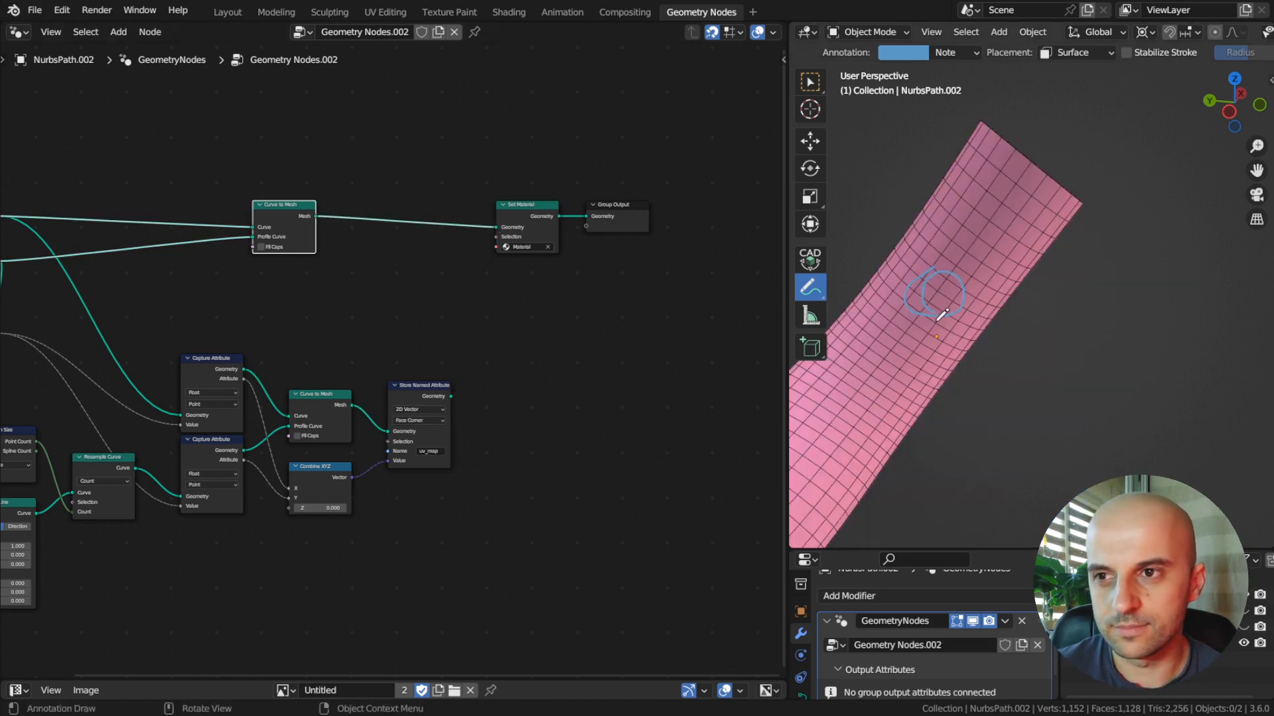
Add a Sample Index node after the ribbon mesh, set to Vector on the Face Corner domain
{"action": "type", "text": "sam"}
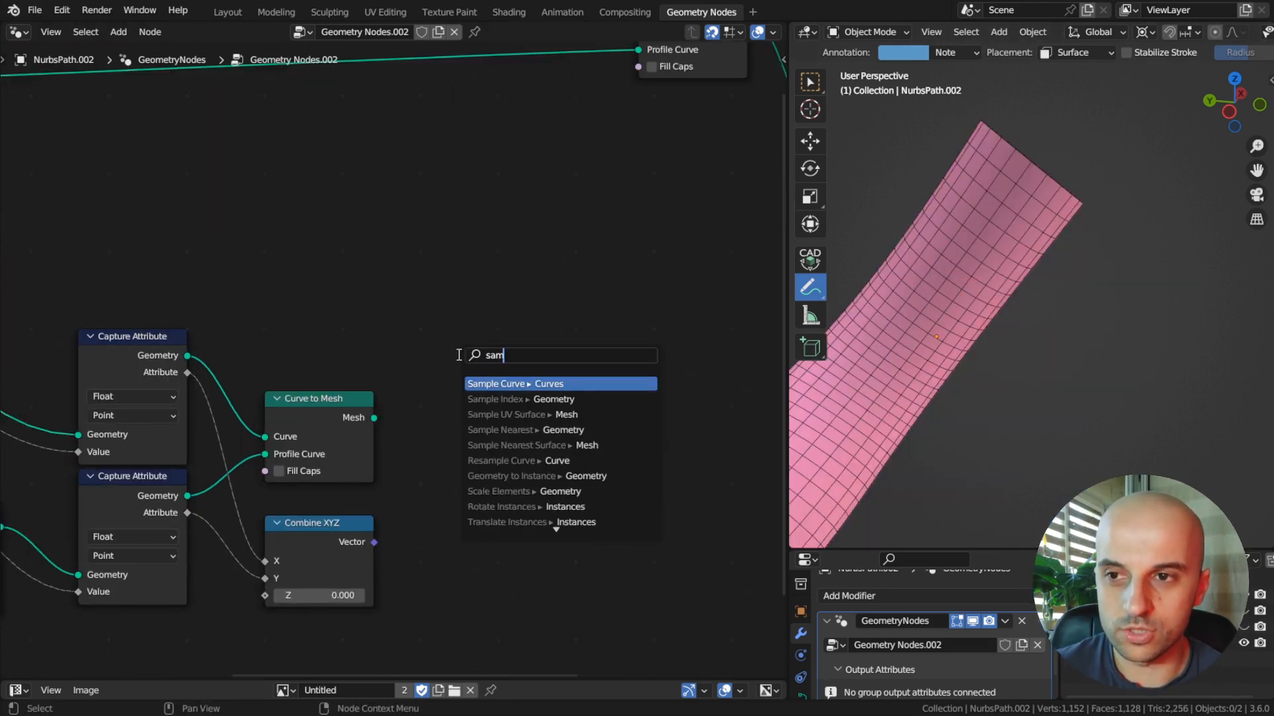
{"action": "left_click", "coordinate": [520, 399]}
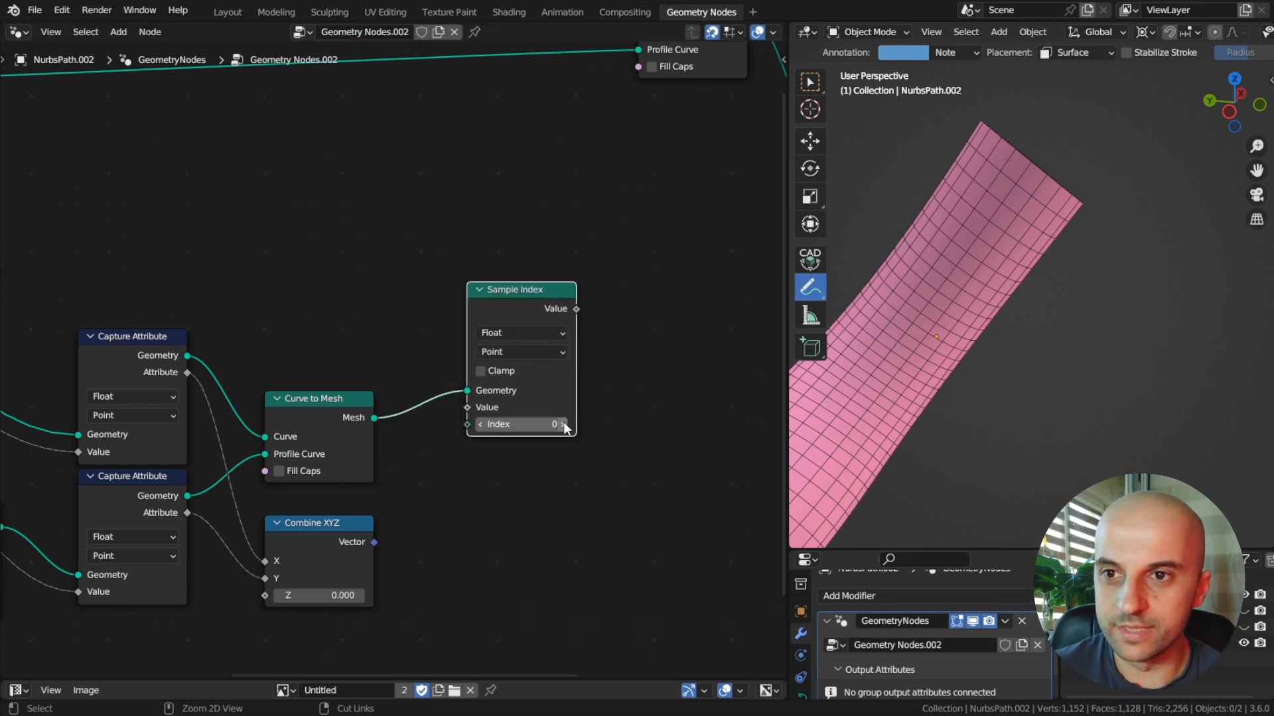
{"action": "left_click", "coordinate": [522, 332]}
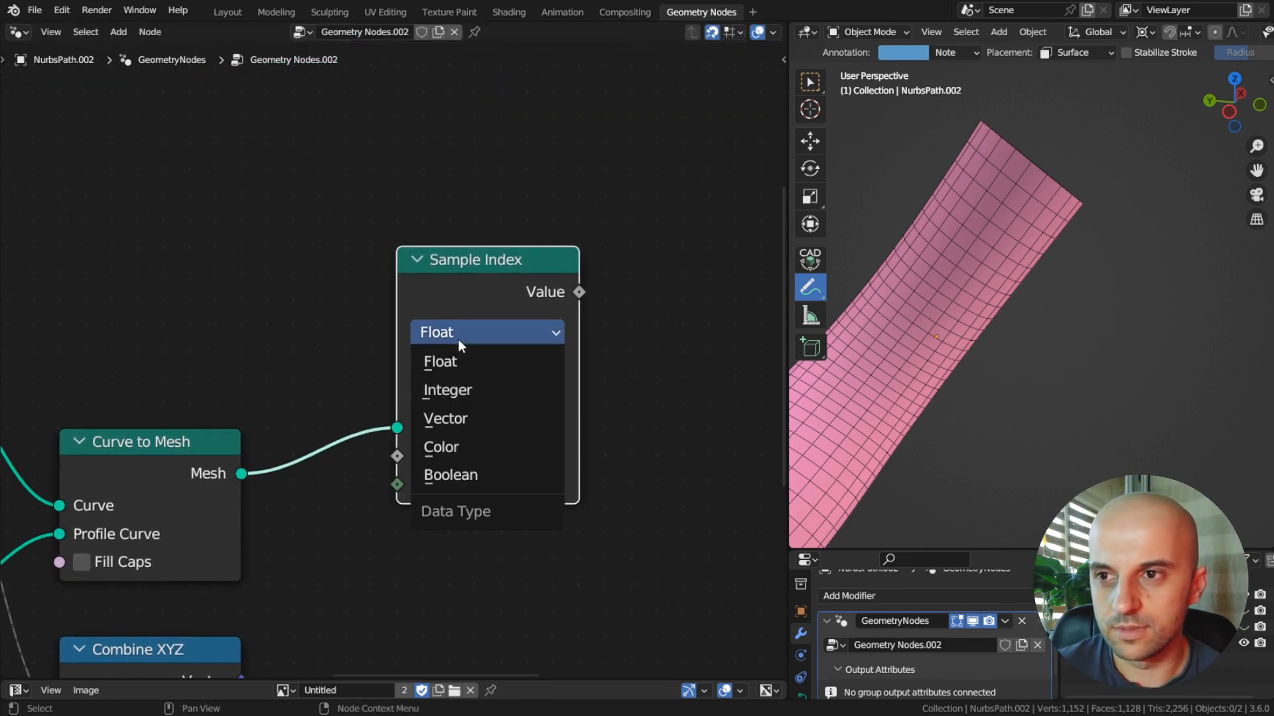
{"action": "left_click", "coordinate": [445, 418]}
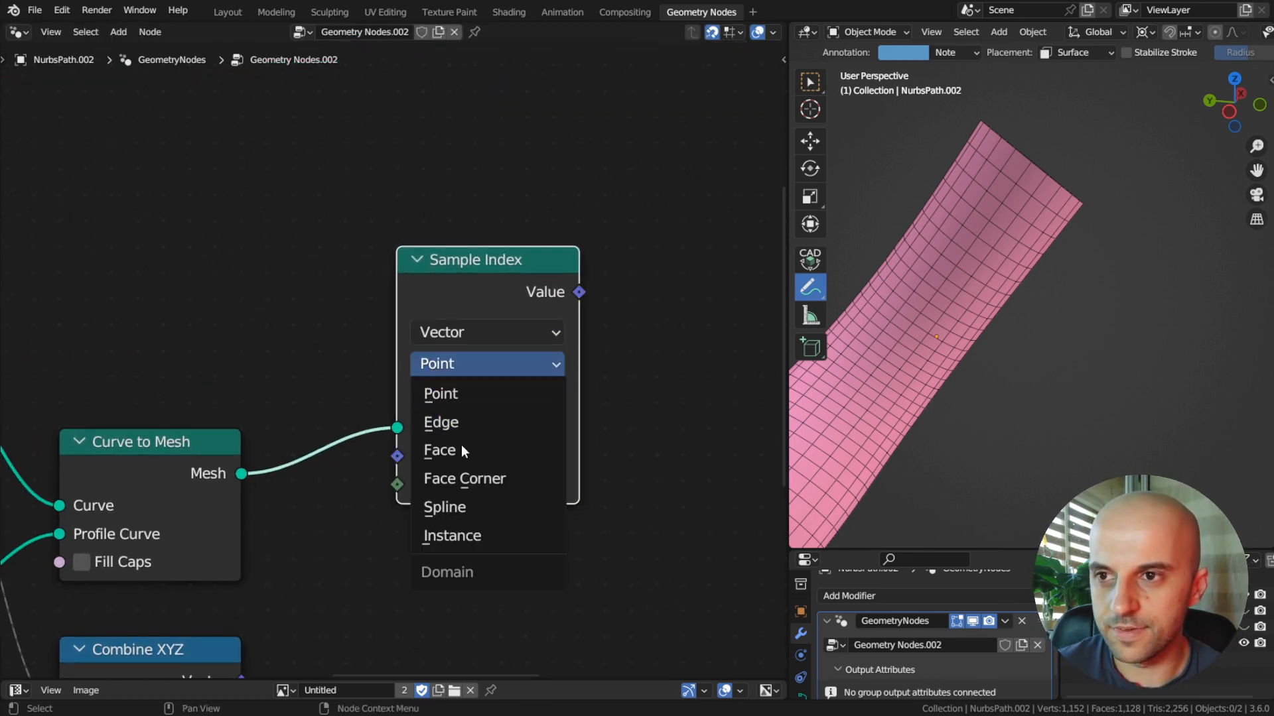
{"action": "left_click", "coordinate": [464, 477]}
{"action": "type", "text": "cap"}
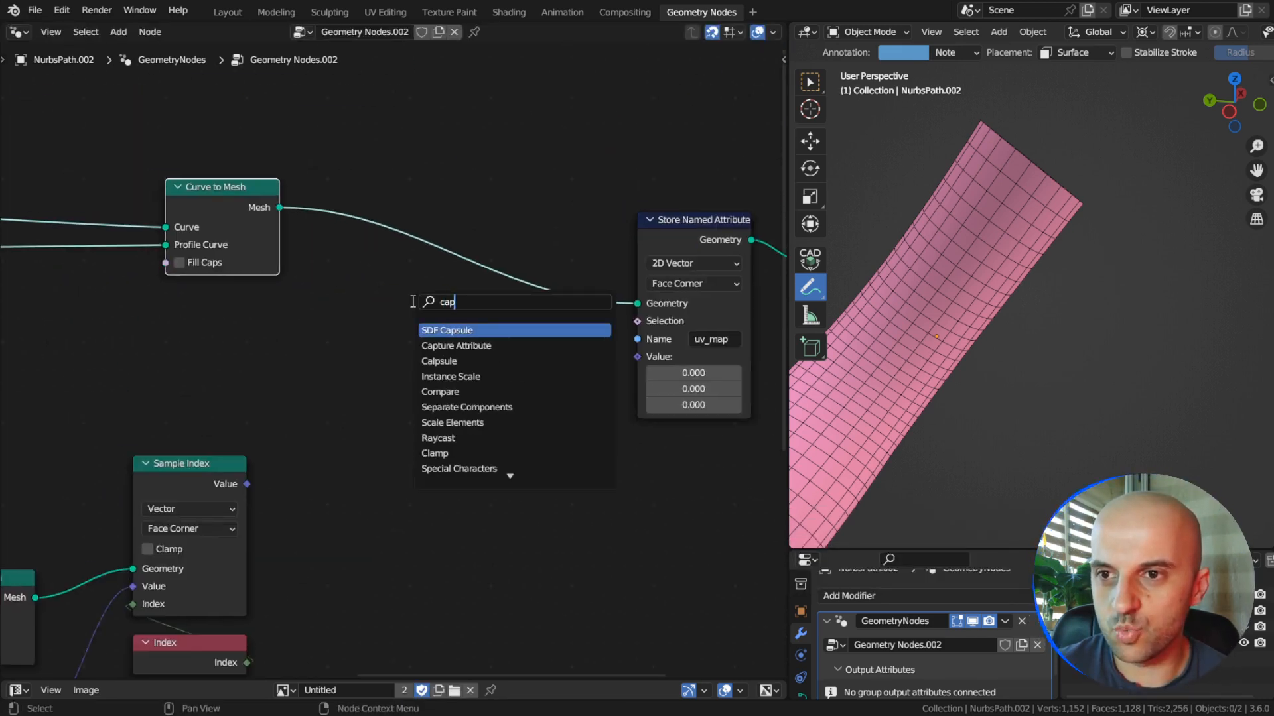
Add a Capture Attribute node before the uv_map store, set to Vector per Face Corner
{"action": "left_click", "coordinate": [455, 345]}
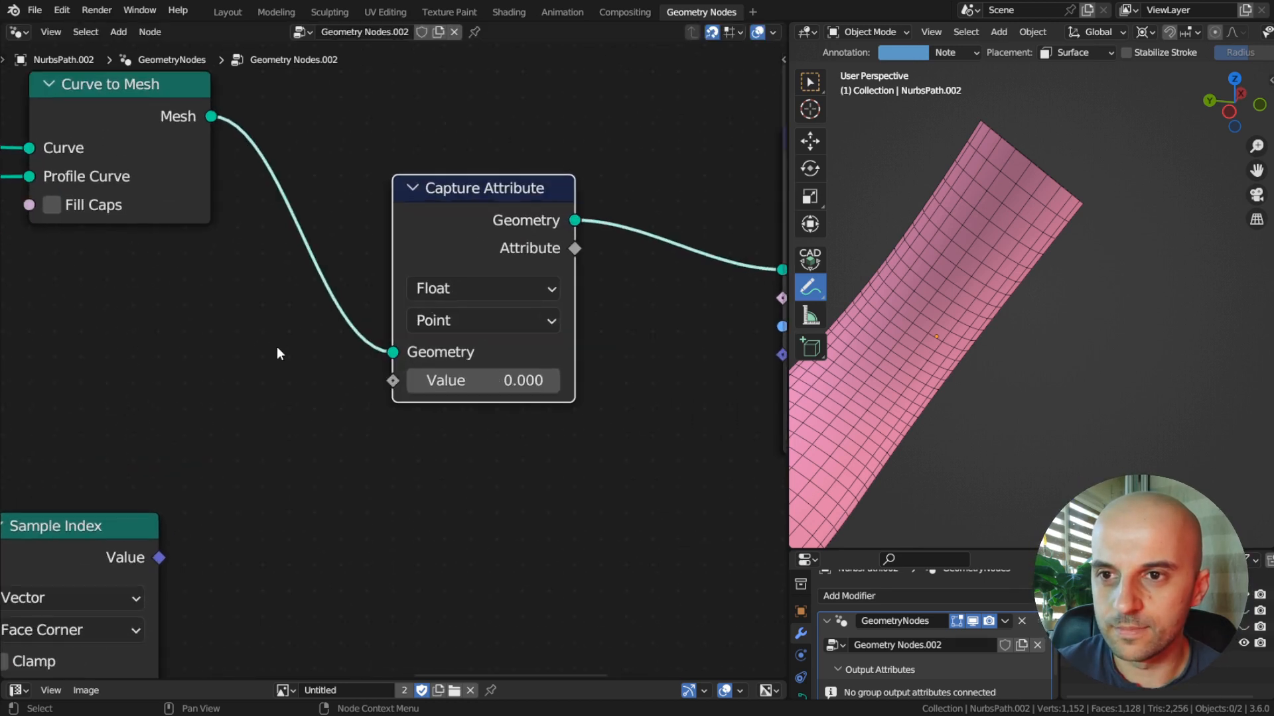
{"action": "left_click", "coordinate": [483, 288]}
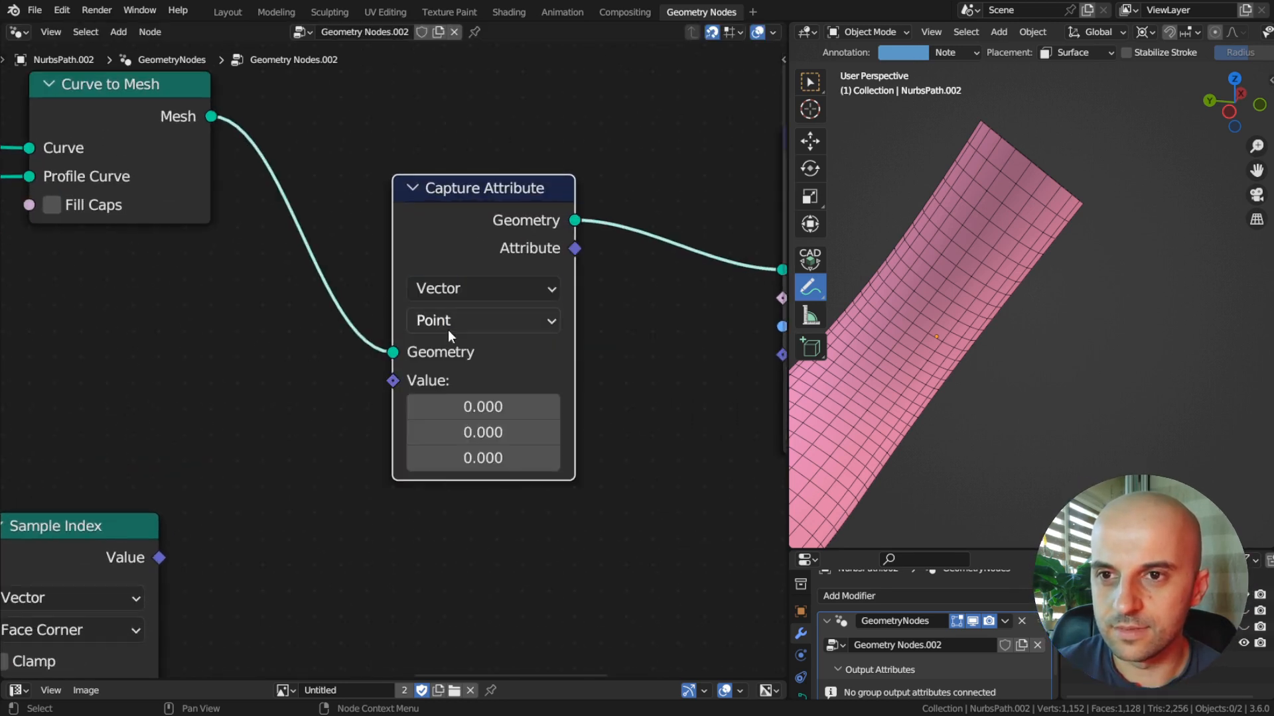
{"action": "left_click", "coordinate": [481, 320]}
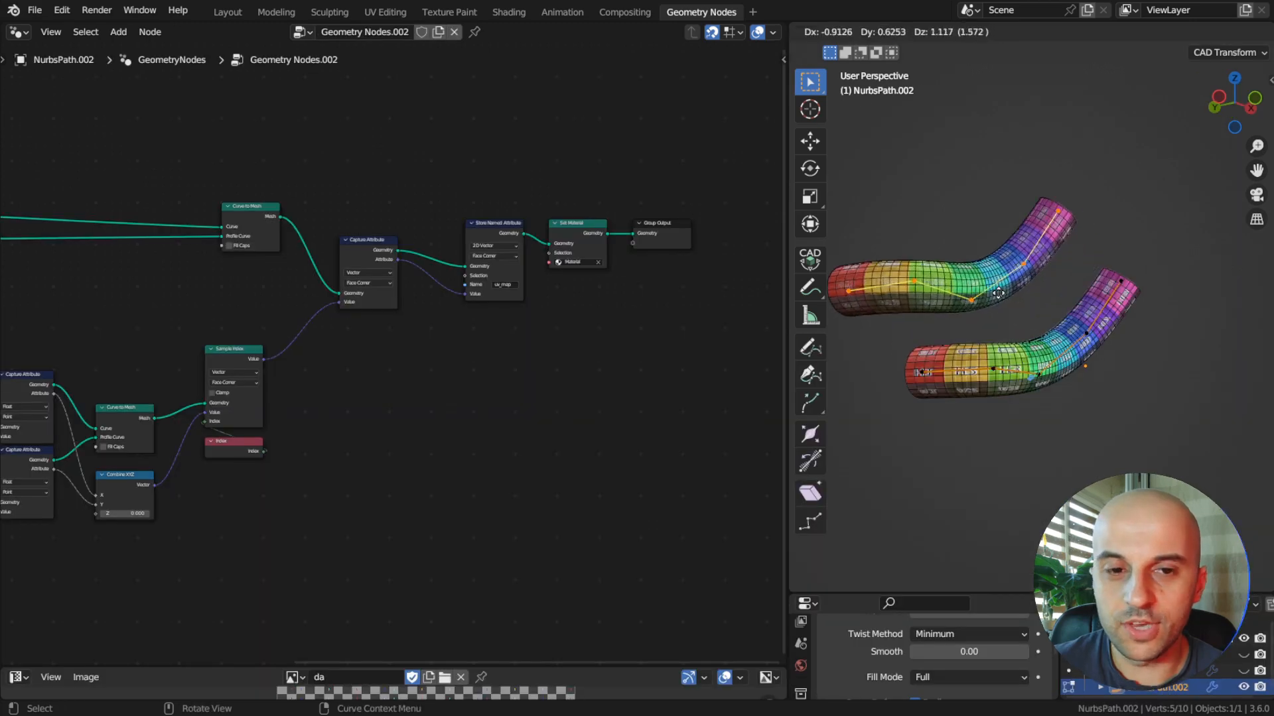
Convert the generated tubes to a real mesh and enter Edit Mode to view the packed UVs
{"action": "key", "text": "Tab"}
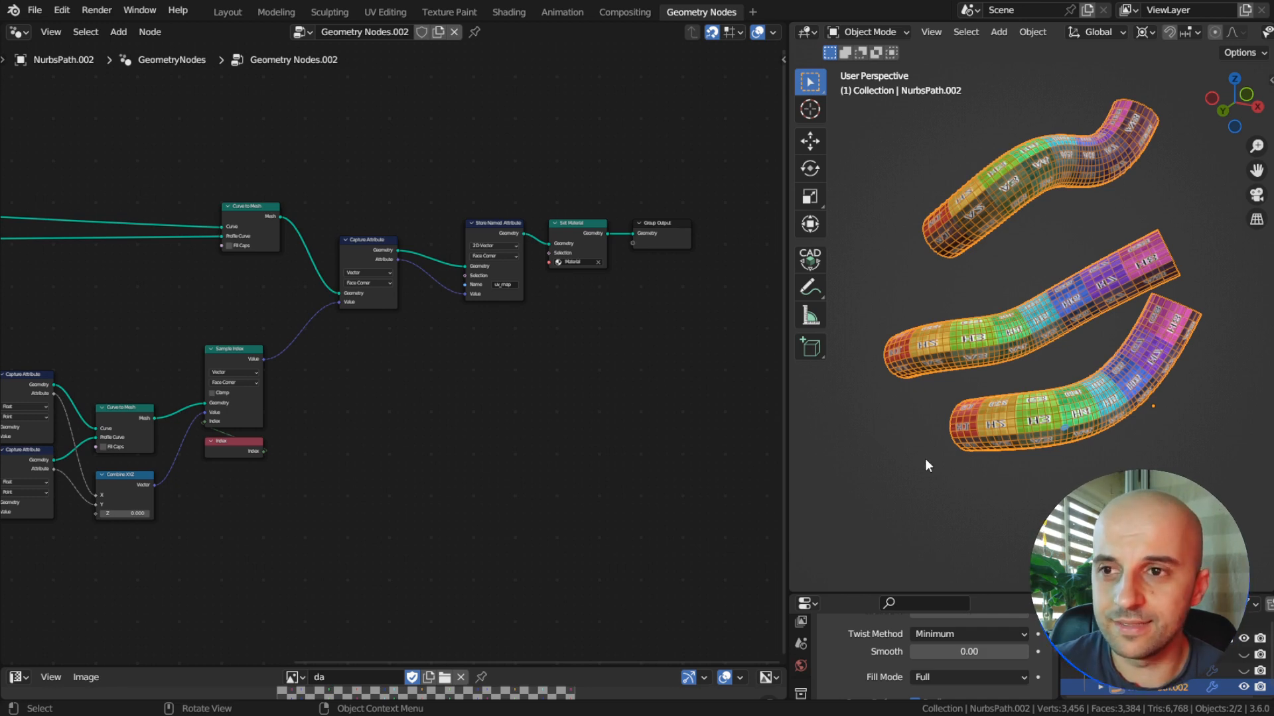
{"action": "mouse_move", "coordinate": [1036, 388]}
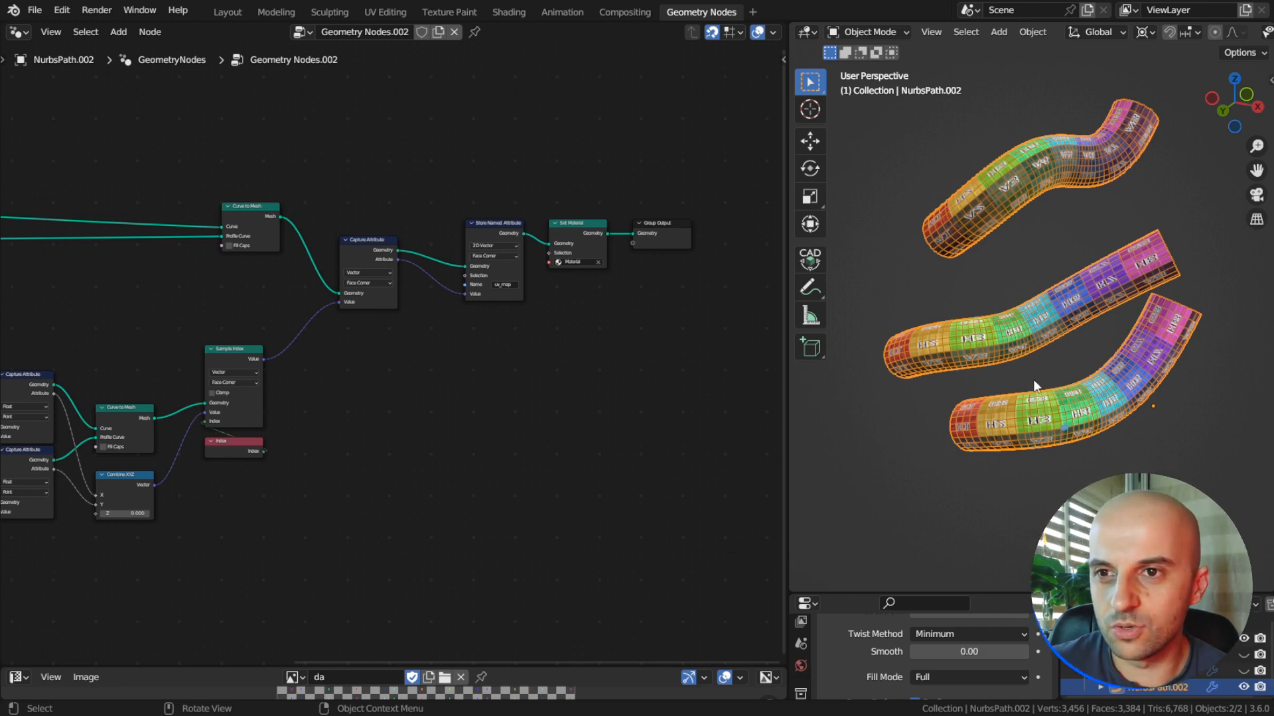
{"action": "mouse_move", "coordinate": [179, 390]}
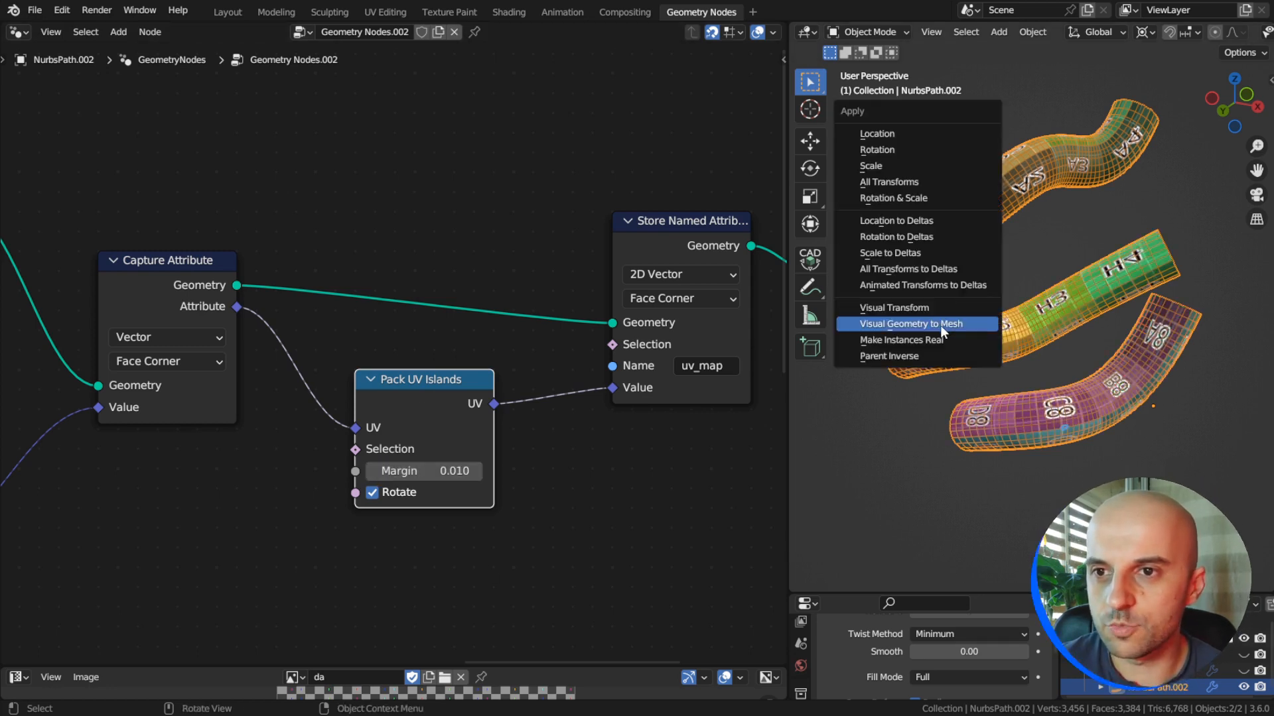
{"action": "left_click", "coordinate": [910, 324]}
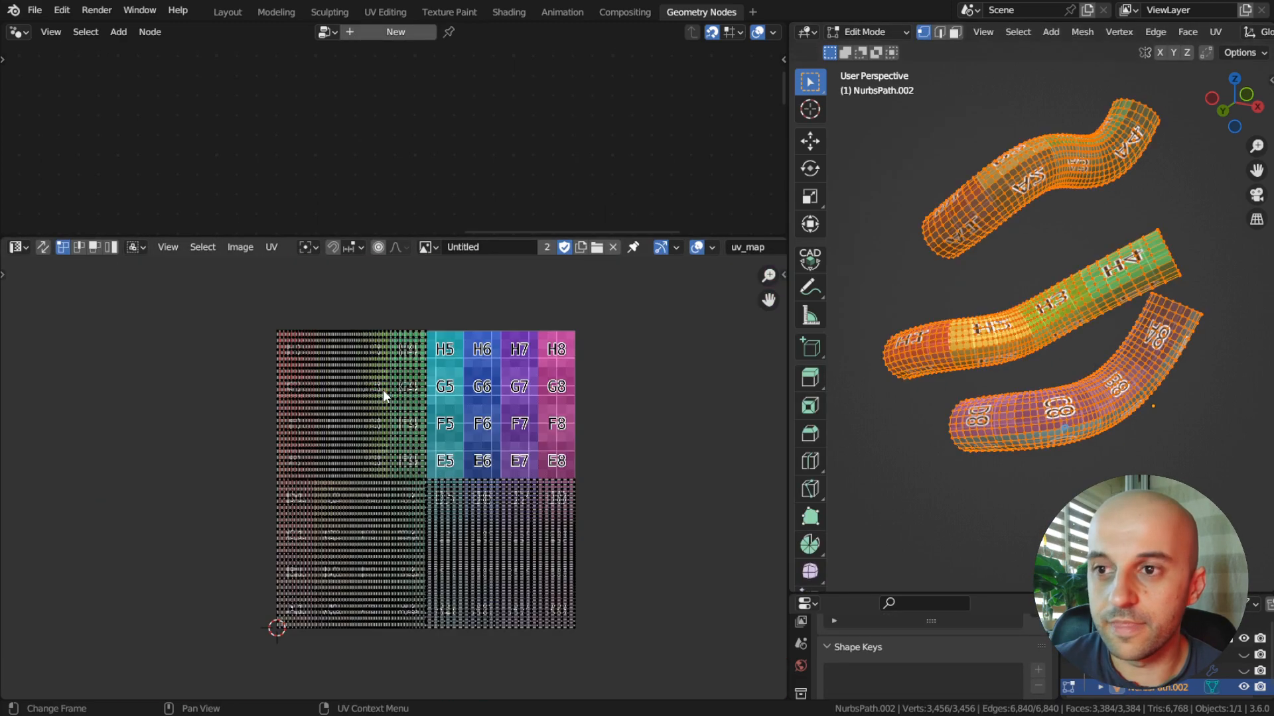